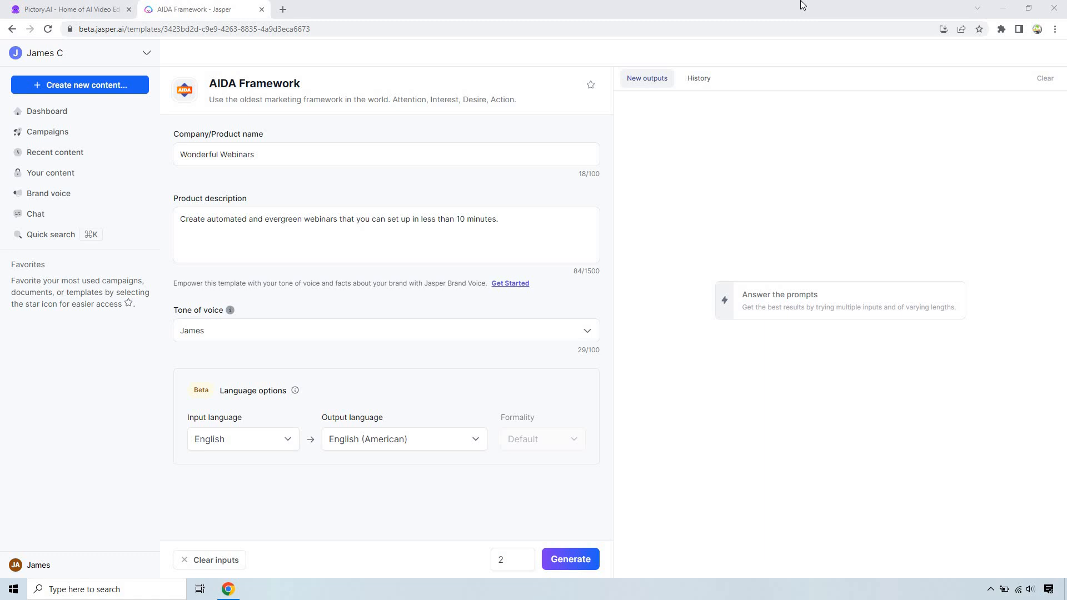
Step: Generate AIDA marketing copy for Wonderful Webinars from the filled-in product details and James tone
{"action": "left_click", "coordinate": [274, 153]}
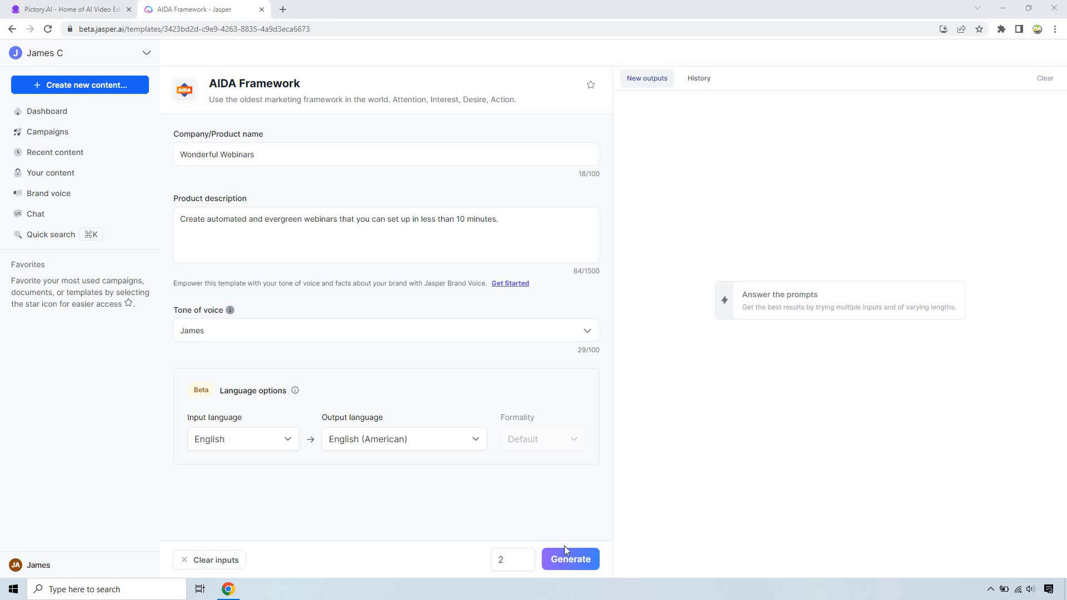
{"action": "left_click", "coordinate": [570, 559]}
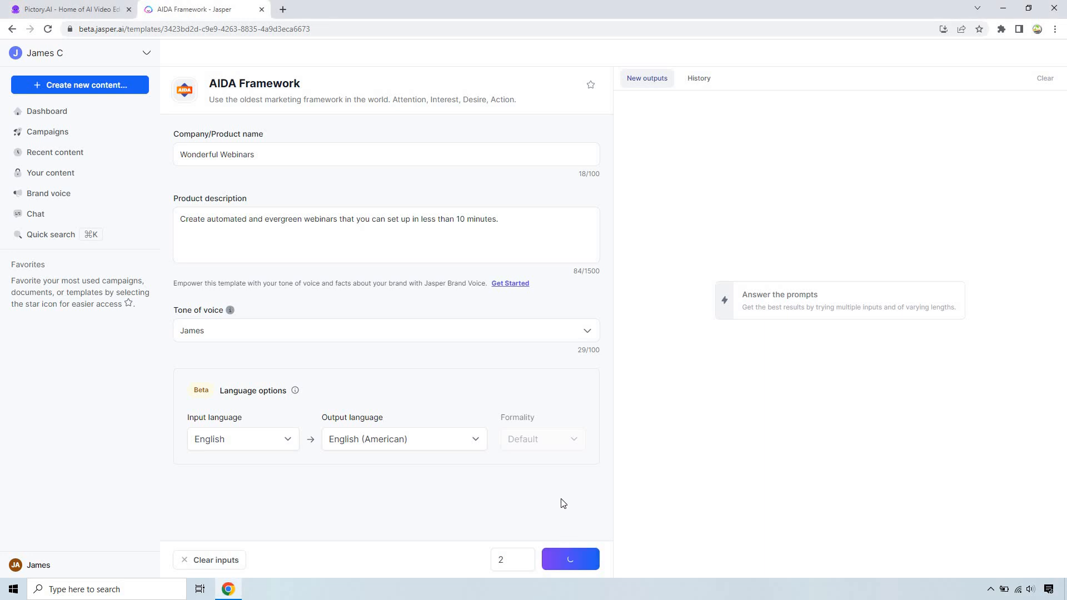
Step: Read both AIDA drafts and copy the second one about being tired of manually running webinars
{"action": "left_click", "coordinate": [569, 559]}
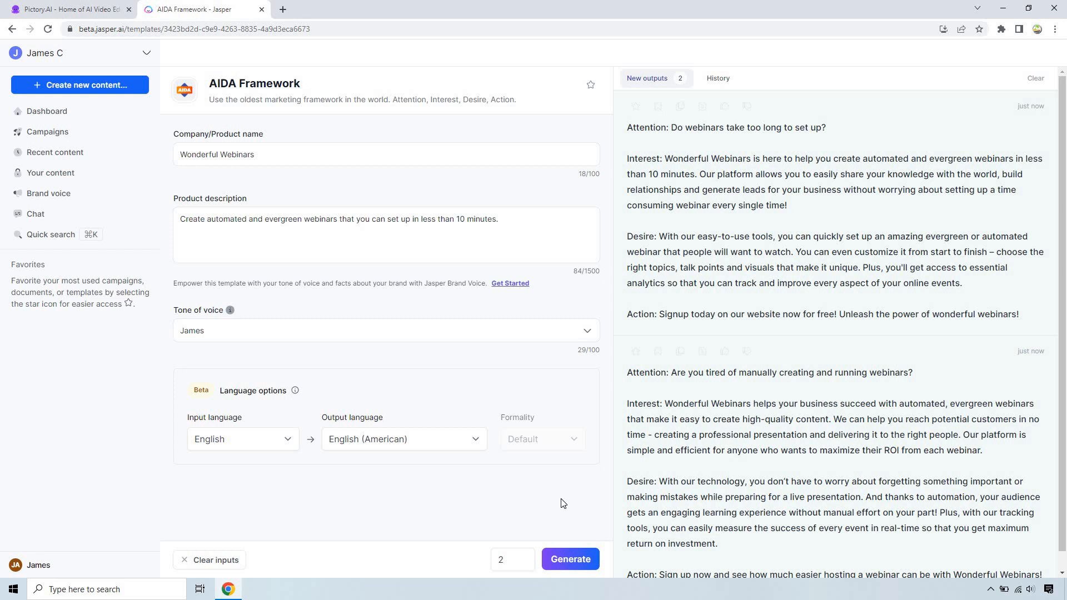
{"action": "mouse_move", "coordinate": [390, 110]}
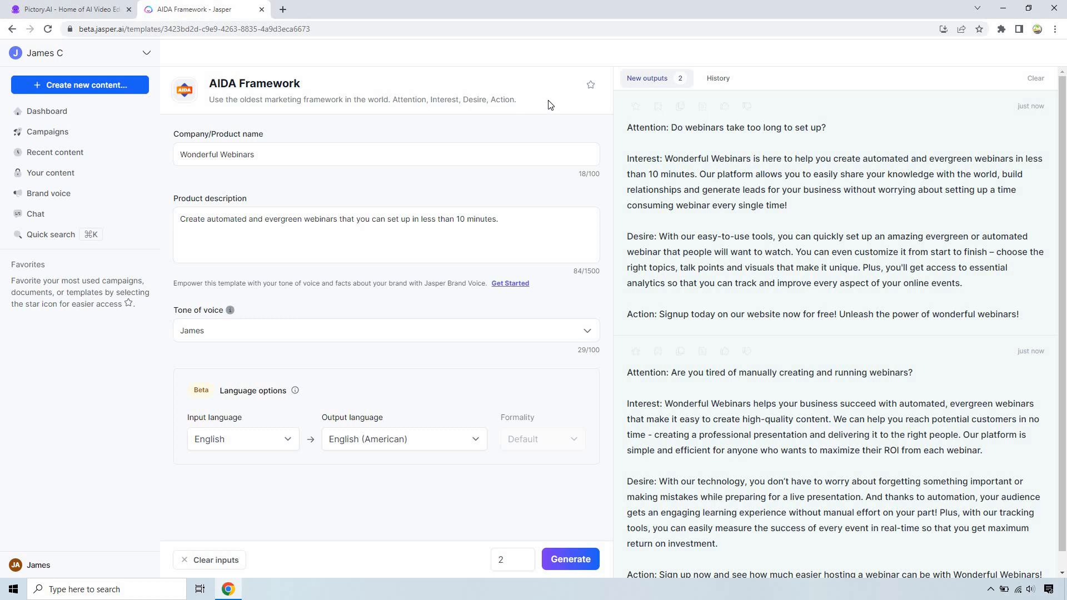
{"action": "mouse_move", "coordinate": [763, 141]}
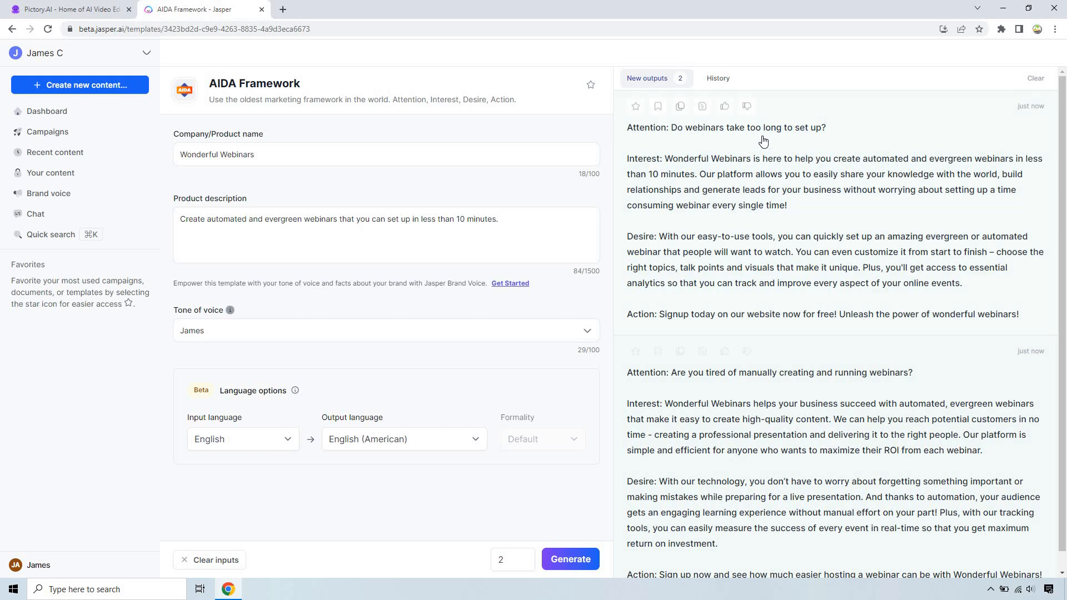
{"action": "mouse_move", "coordinate": [766, 149]}
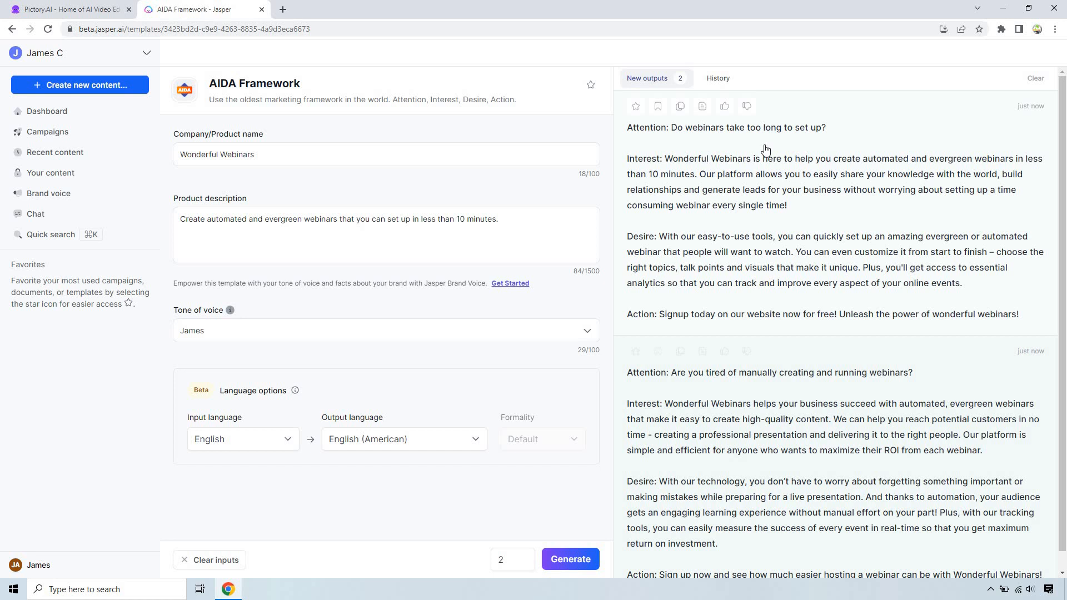
{"action": "mouse_move", "coordinate": [846, 426]}
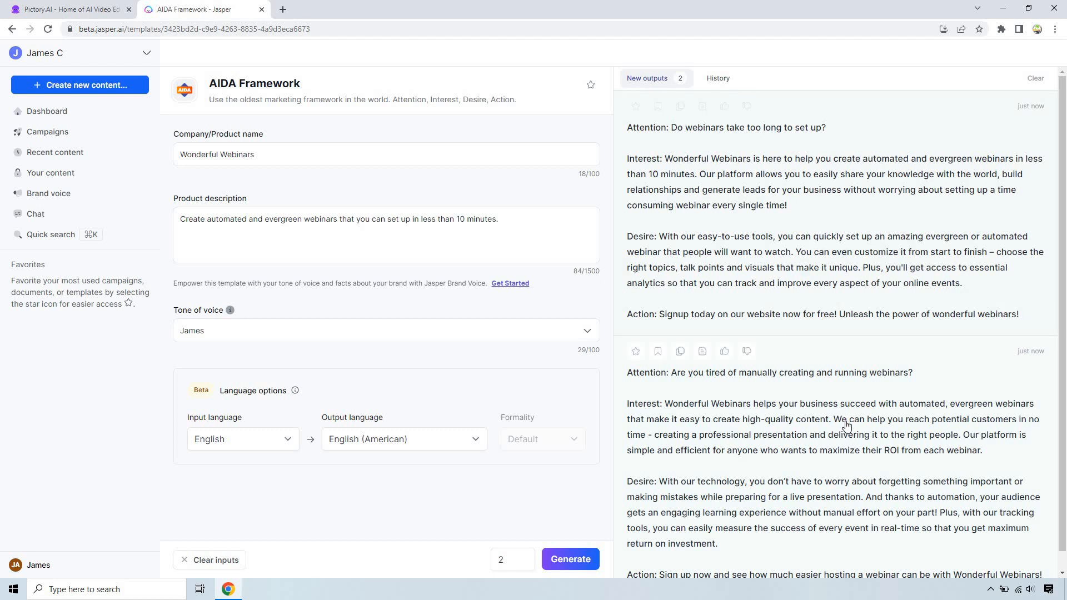
{"action": "scroll", "scroll_direction": "down", "scroll_amount": 3}
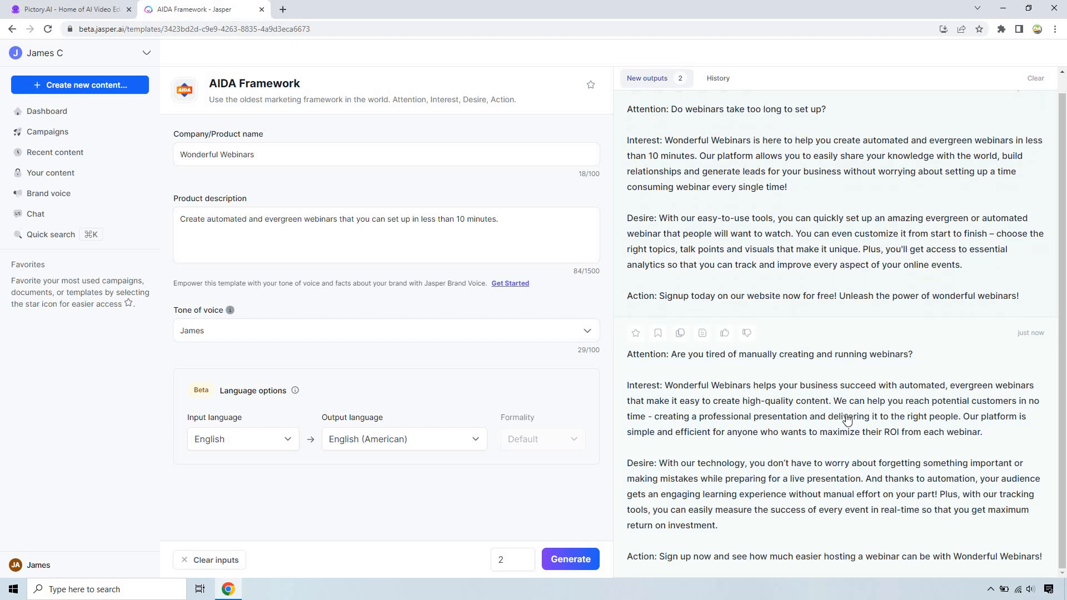
{"action": "mouse_move", "coordinate": [871, 338]}
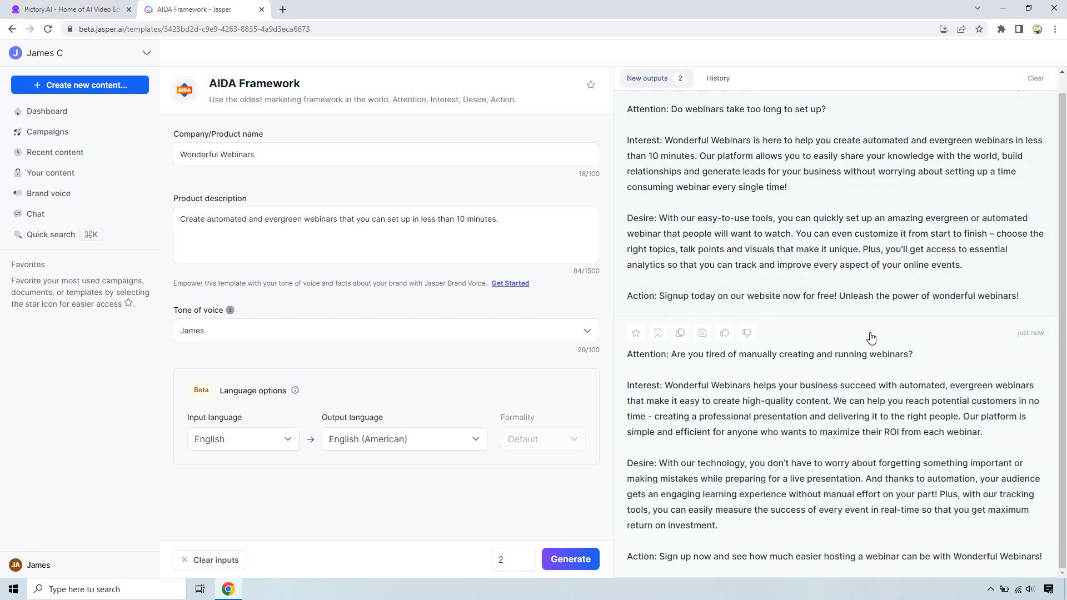
{"action": "scroll", "scroll_direction": "down", "scroll_amount": 3}
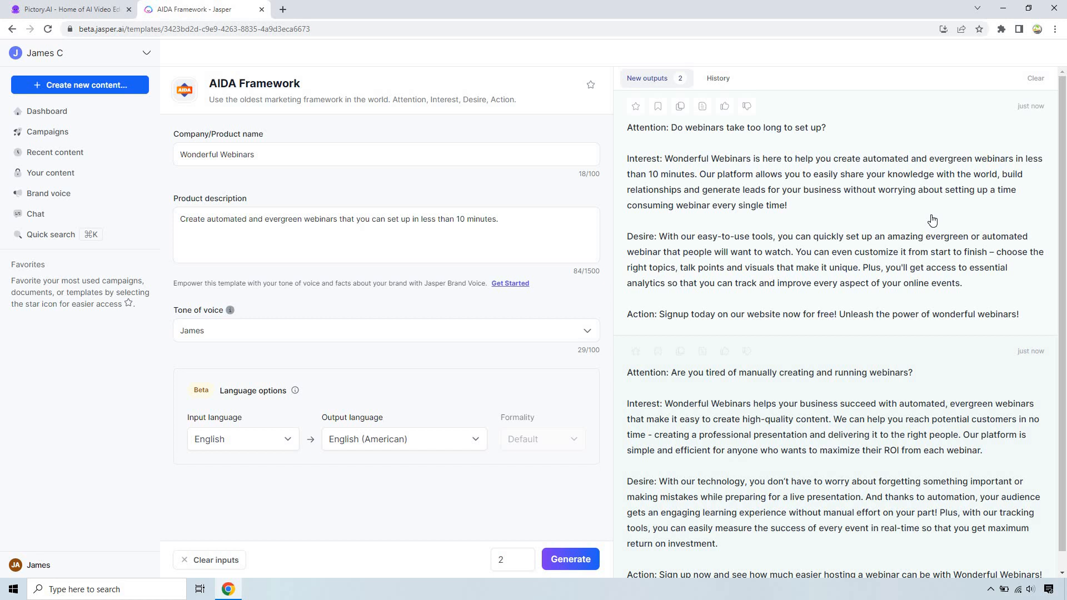
{"action": "mouse_move", "coordinate": [899, 440]}
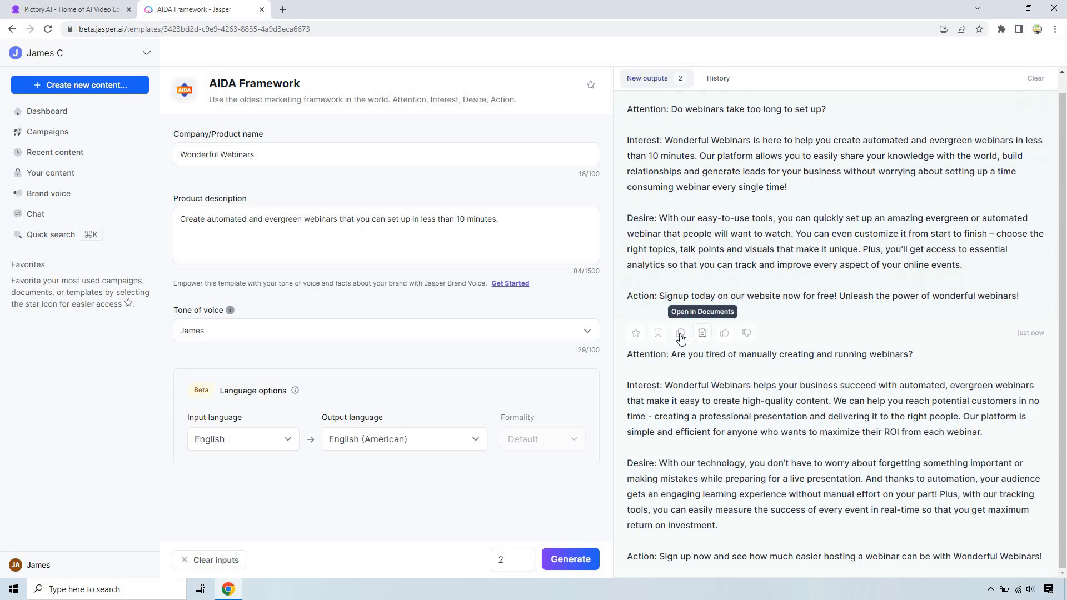
{"action": "left_click", "coordinate": [679, 332]}
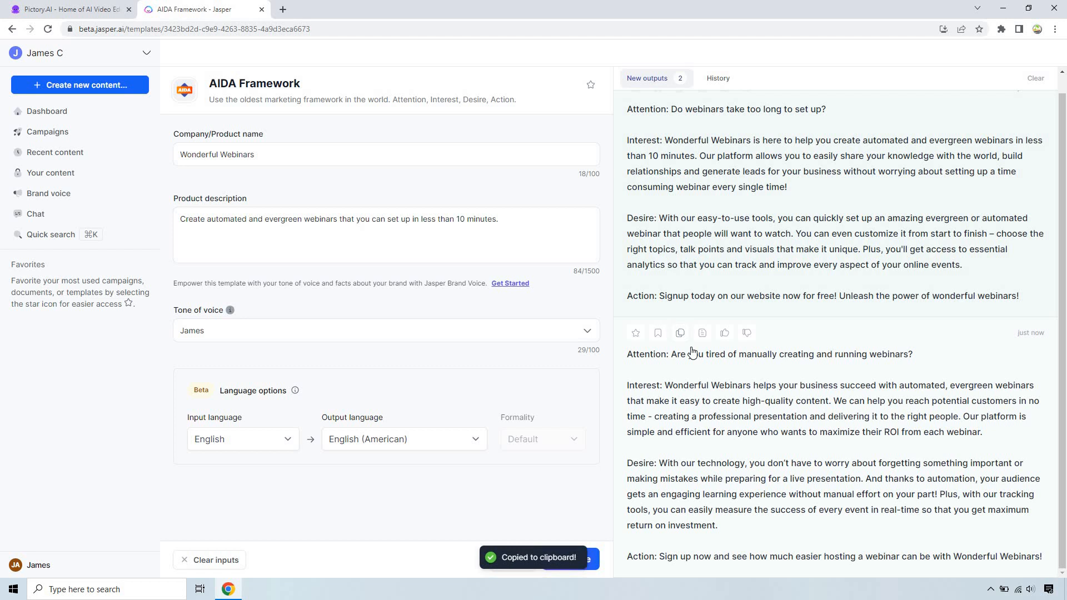
{"action": "left_click", "coordinate": [68, 9]}
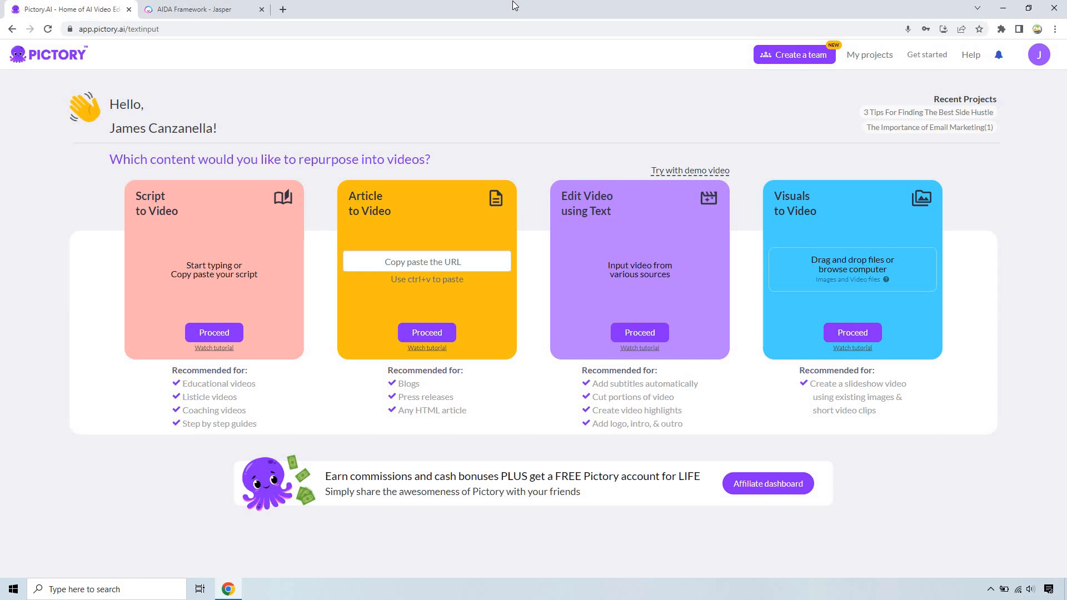
{"action": "mouse_move", "coordinate": [492, 16]}
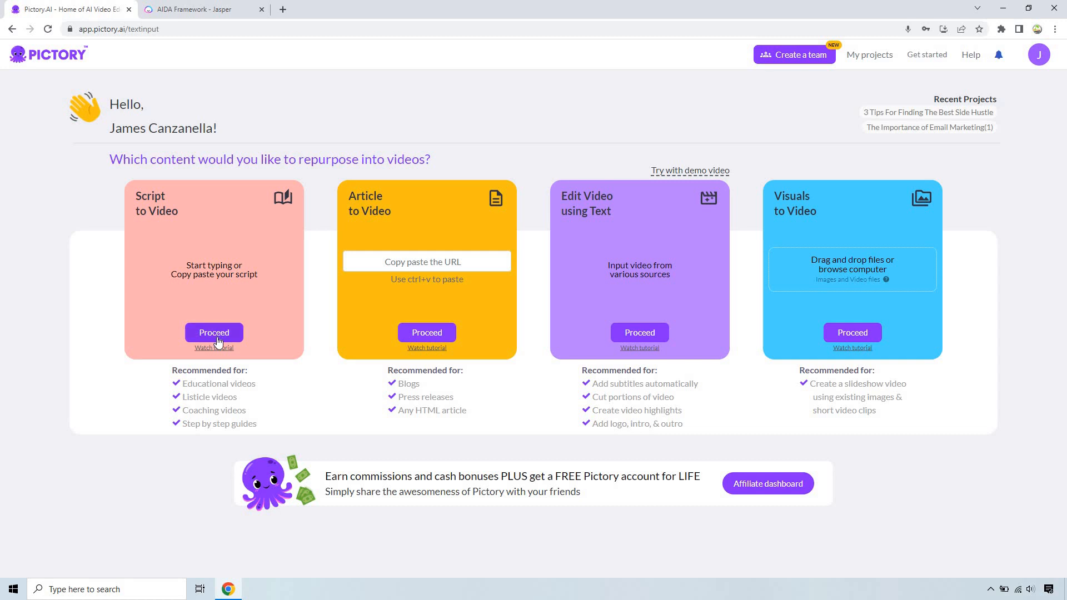
Step: Proceed with Script to Video to get an empty script editor
{"action": "left_click", "coordinate": [213, 332]}
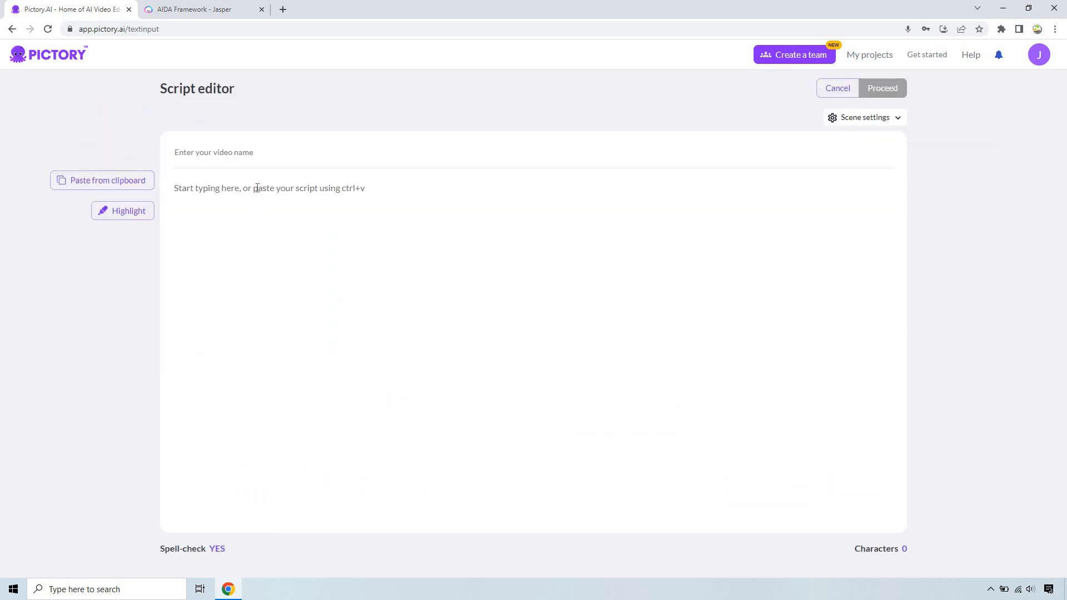
Step: Paste the webinar ad script, remove the AIDA labels and put each sentence on its own line
{"action": "type", "text": "Attention: Are you tired of manually creating and running webinars?"}
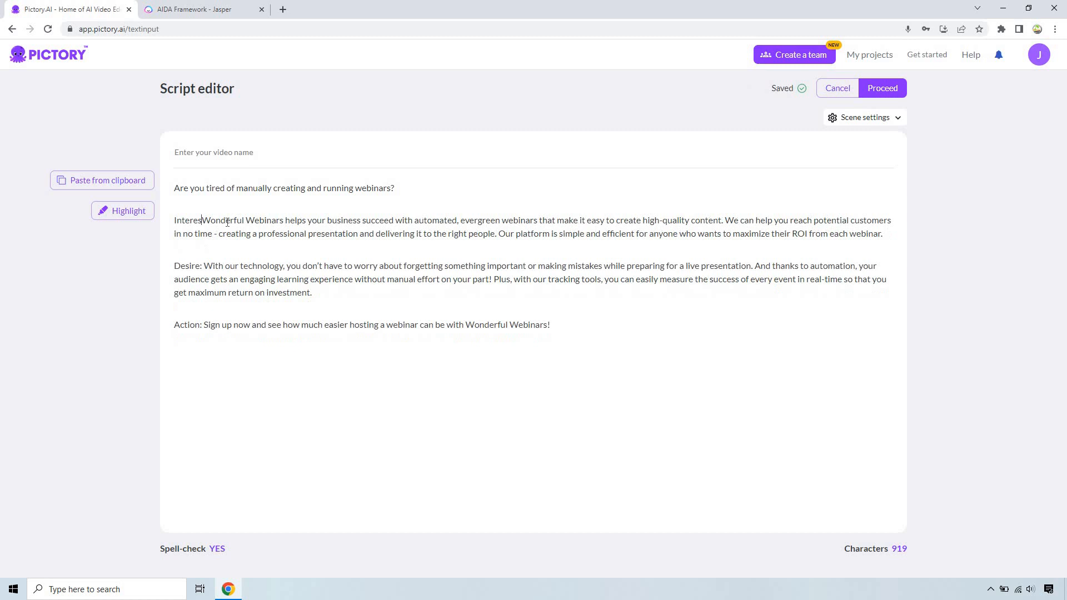
{"action": "key", "text": "Backspace"}
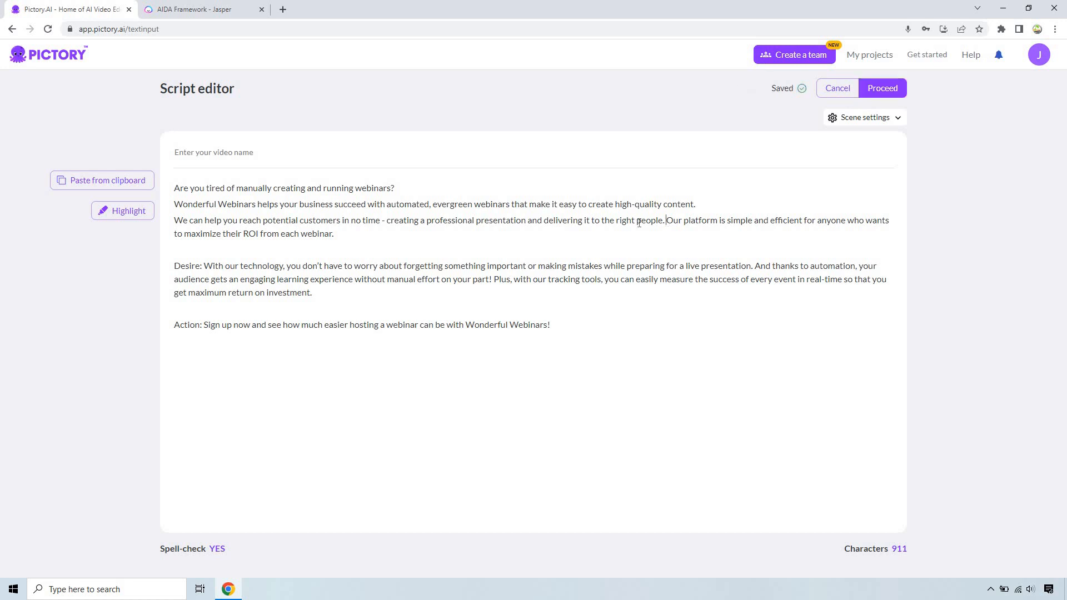
{"action": "key", "text": "Enter"}
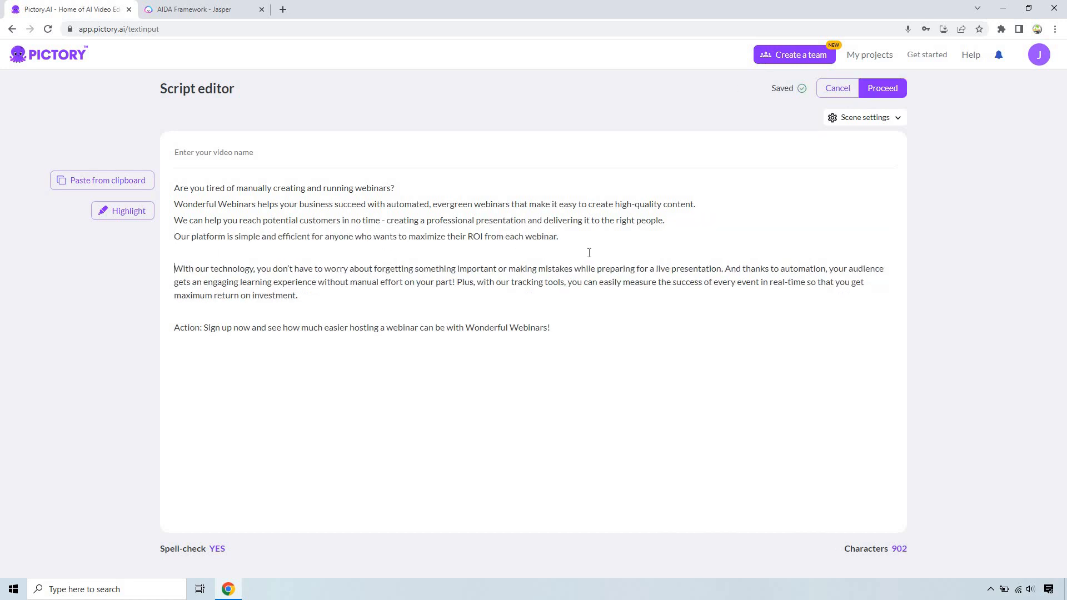
{"action": "key", "text": "Backspace"}
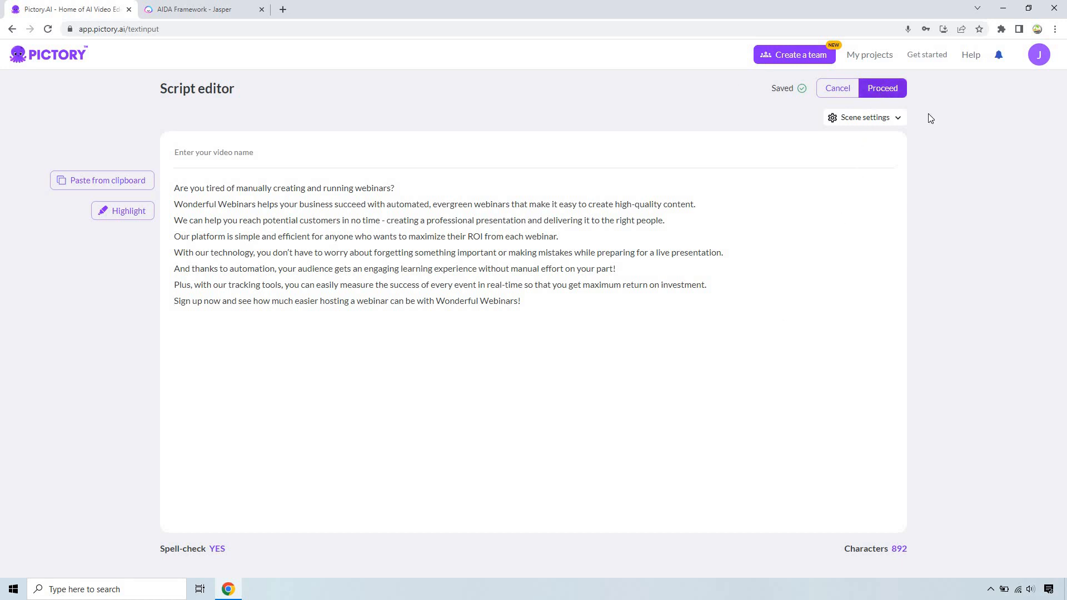
Step: Proceed from the script and browse the Templates library to pick a video template
{"action": "left_click", "coordinate": [881, 88]}
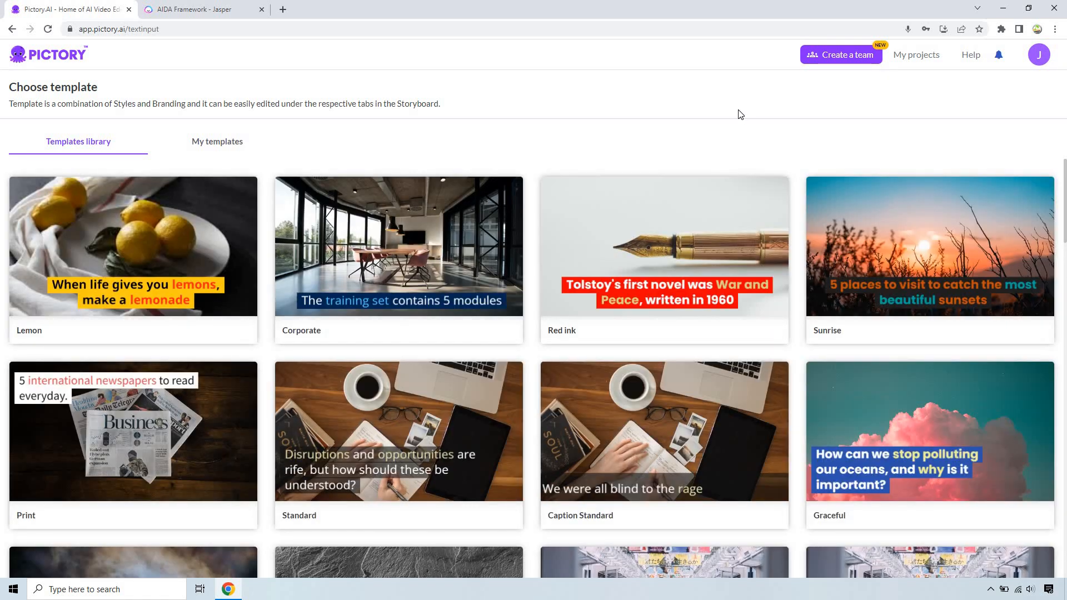
{"action": "mouse_move", "coordinate": [729, 201]}
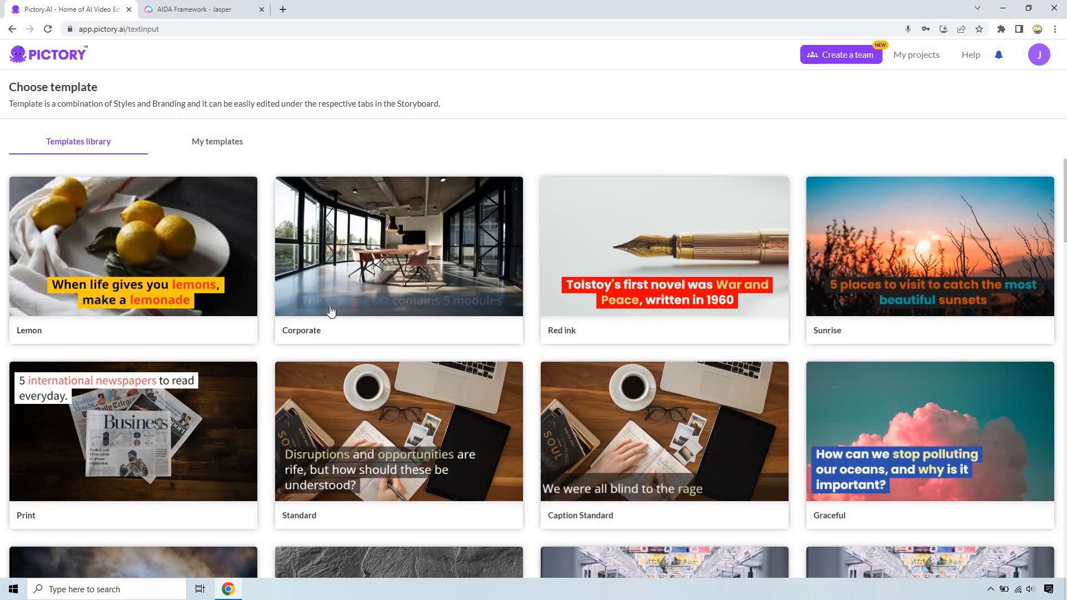
{"action": "scroll", "scroll_direction": "down", "scroll_amount": 3}
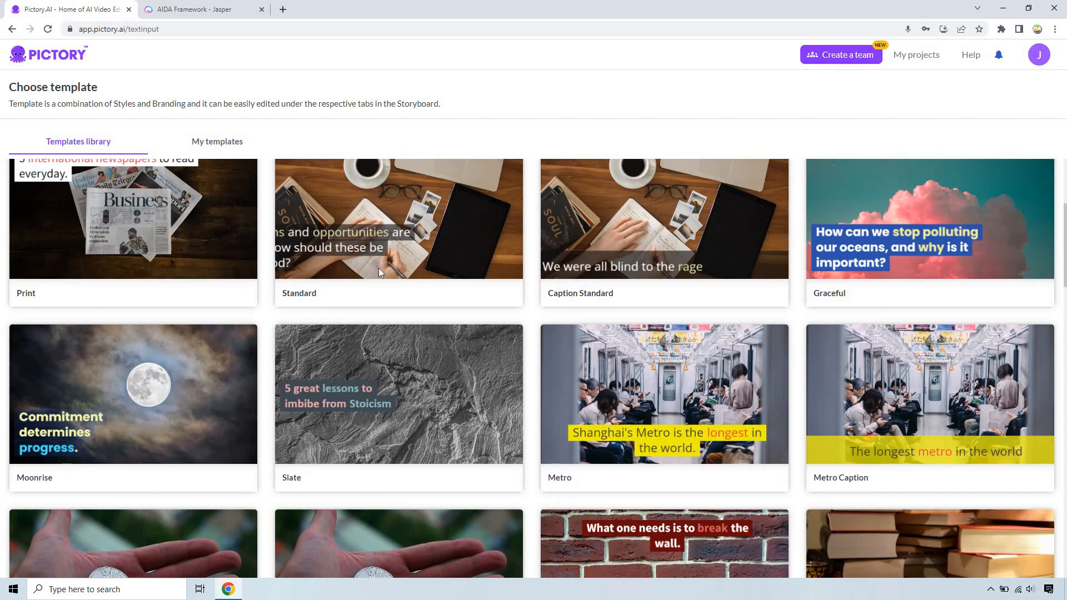
{"action": "scroll", "scroll_direction": "down", "scroll_amount": 3}
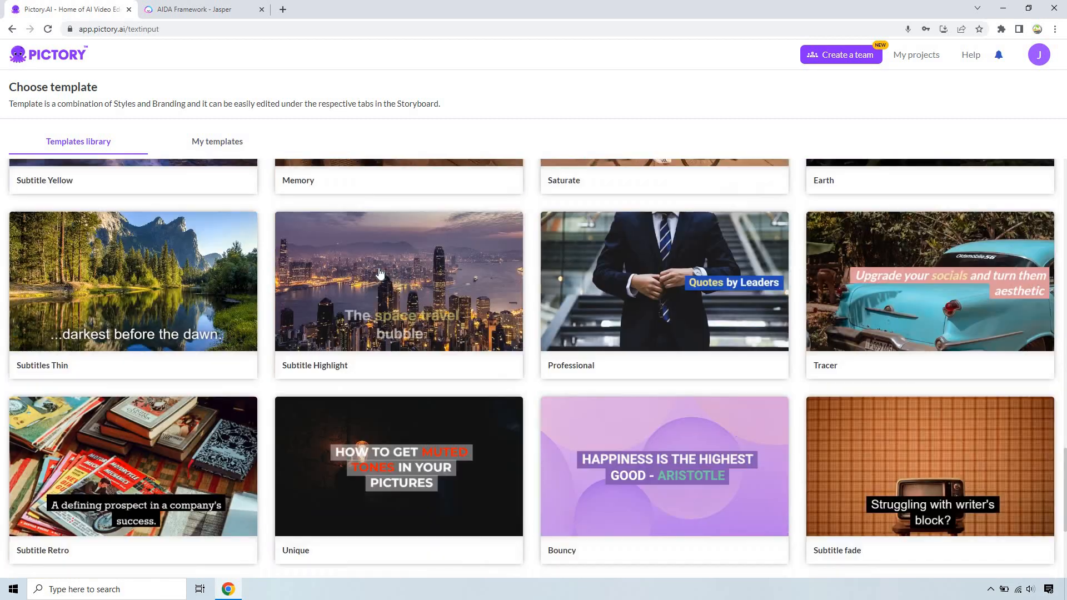
{"action": "scroll", "scroll_direction": "down", "scroll_amount": 3}
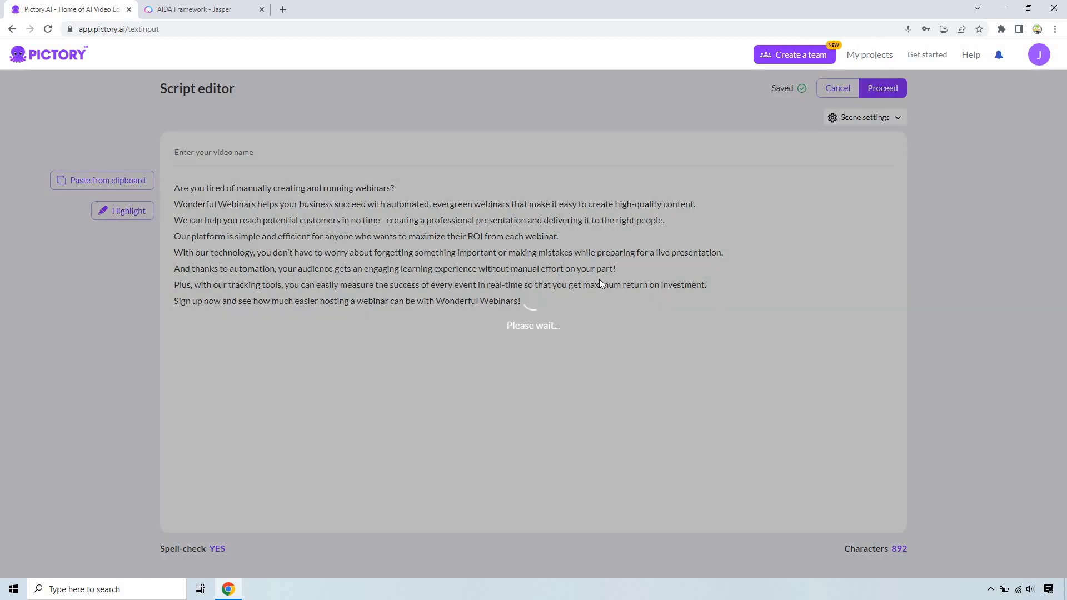
Step: Let Pictory build the storyboard of eight scenes with landscape stock visuals
{"action": "left_click", "coordinate": [881, 88]}
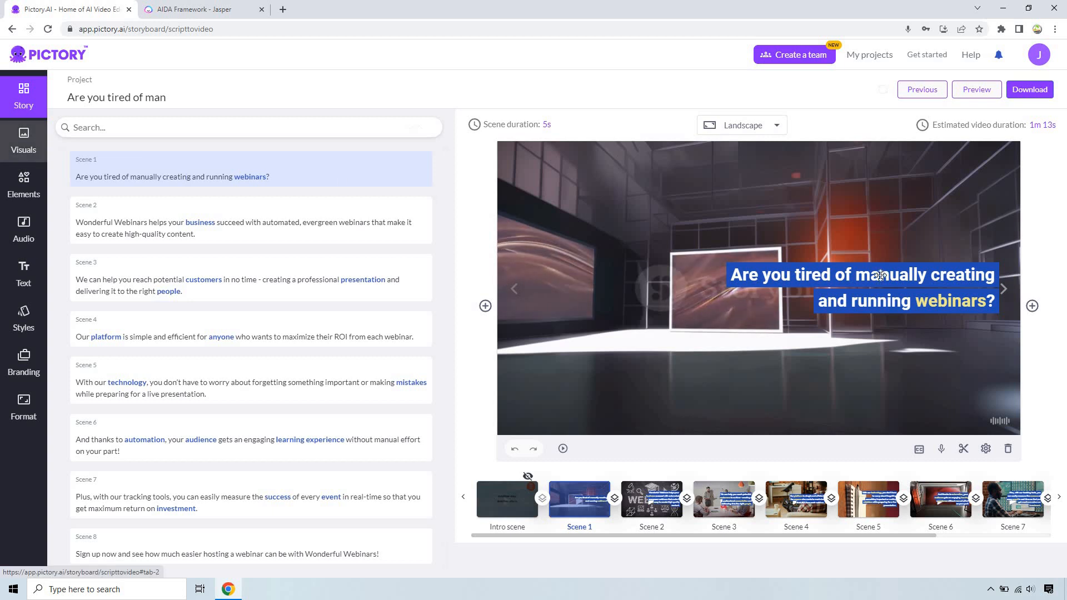
Step: Search stock visuals for 'webinar' then 'live call', apply a video-call clip to Scene 1 and select Scene 2
{"action": "left_click", "coordinate": [24, 141]}
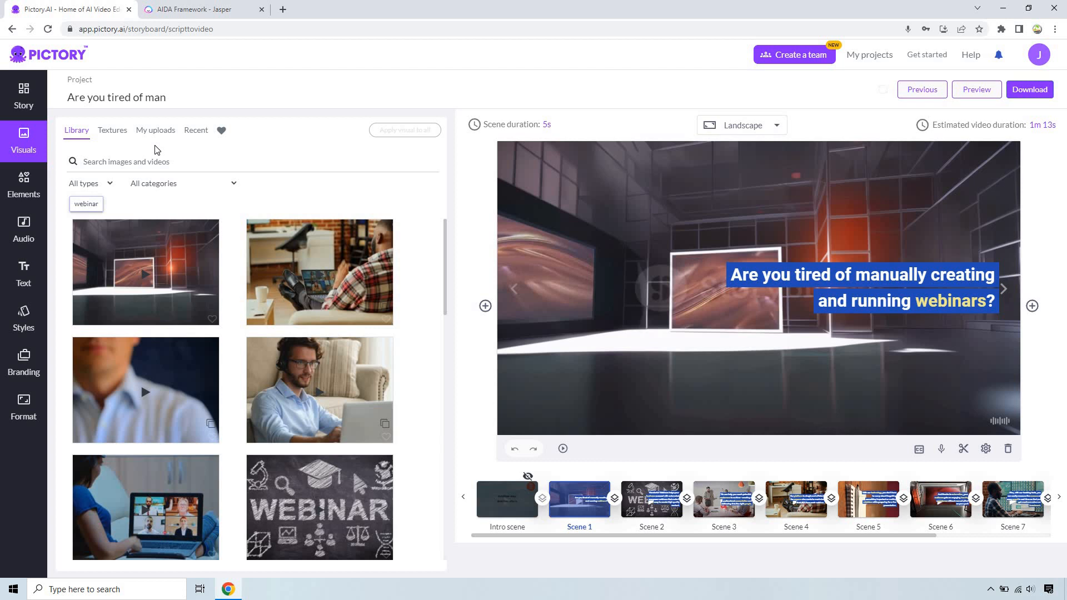
{"action": "type", "text": "webinars"}
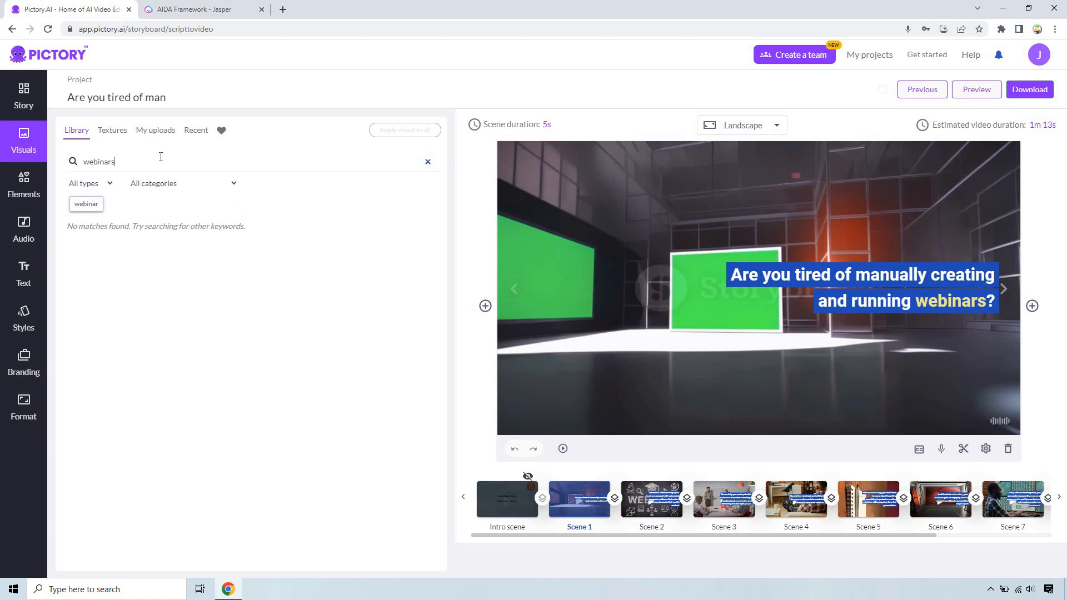
{"action": "type", "text": "live call"}
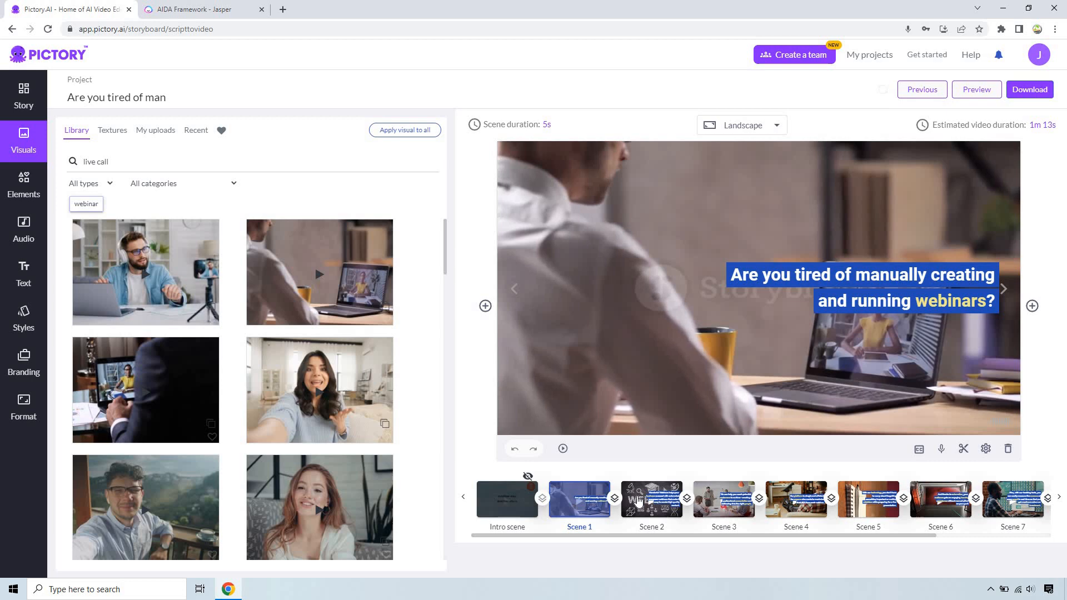
{"action": "left_click", "coordinate": [650, 499]}
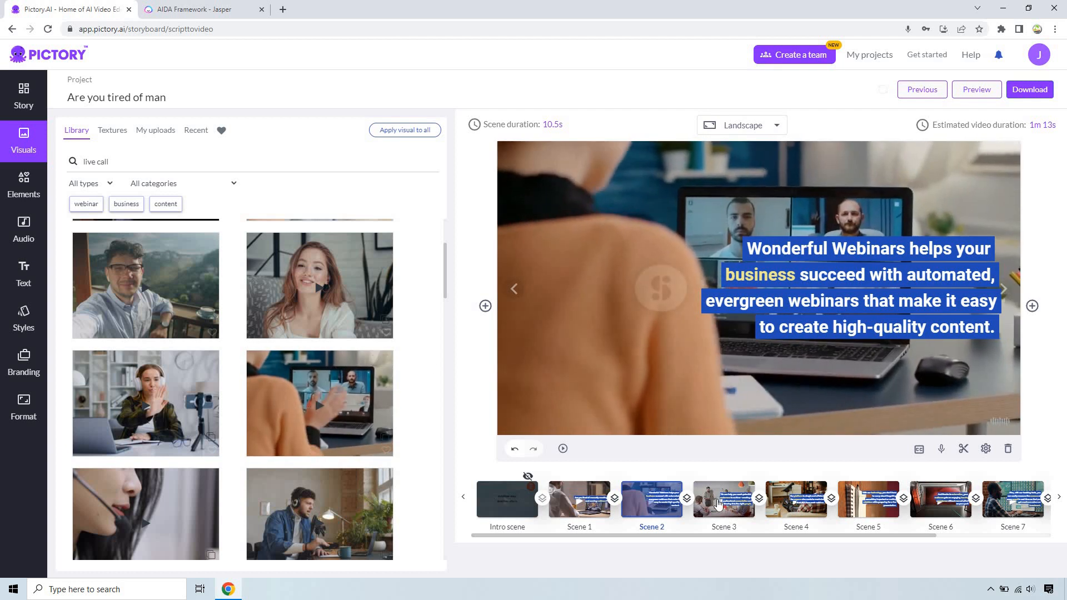
Step: Review Scenes 3, 4 and 5, then search the library for 'software' footage for Scene 6
{"action": "left_click", "coordinate": [722, 500]}
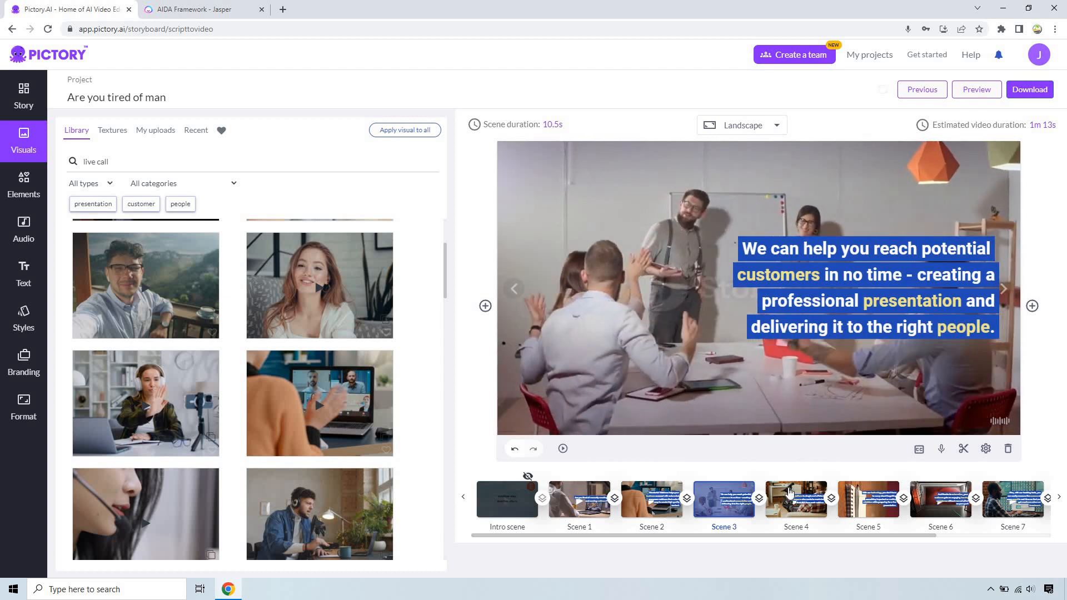
{"action": "left_click", "coordinate": [794, 501]}
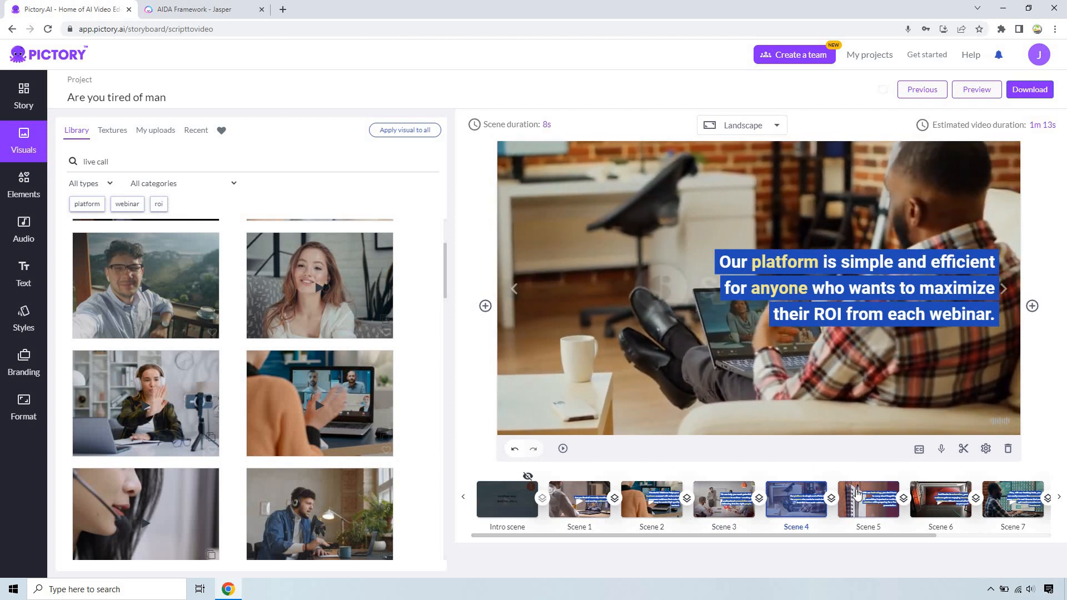
{"action": "left_click", "coordinate": [867, 502]}
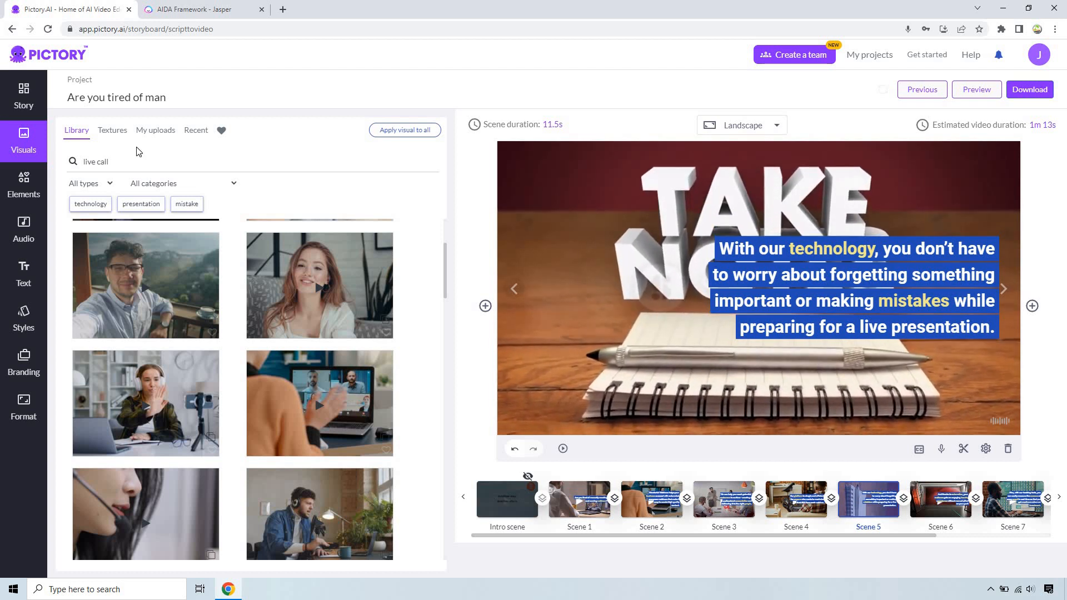
{"action": "type", "text": "software"}
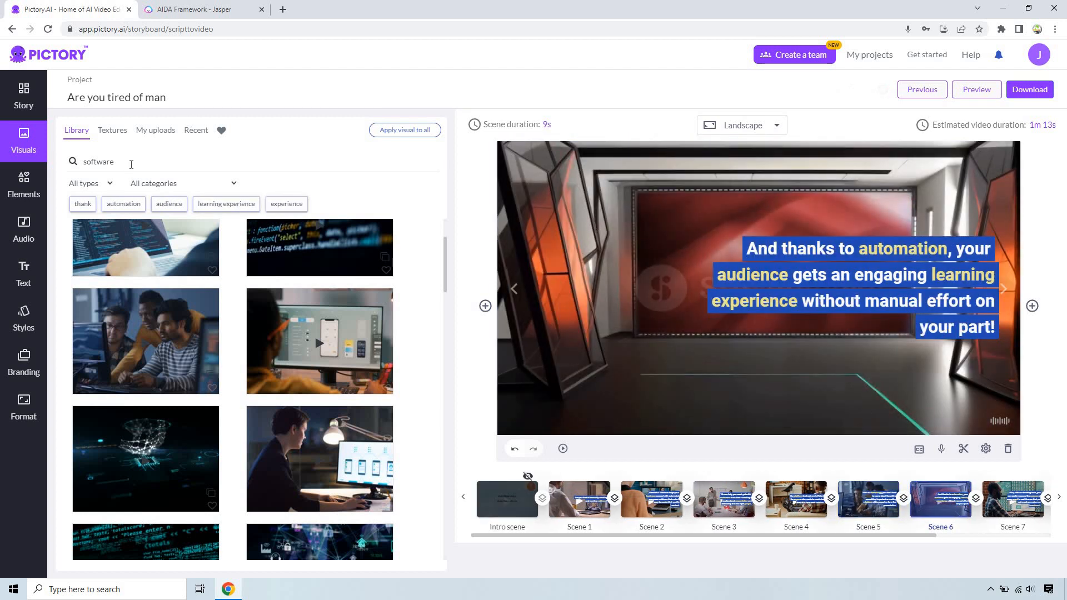
Step: Try library searches 'auto', 'roi' and 'tra', scrolling the results for a suitable Scene 7 clip
{"action": "type", "text": "automation"}
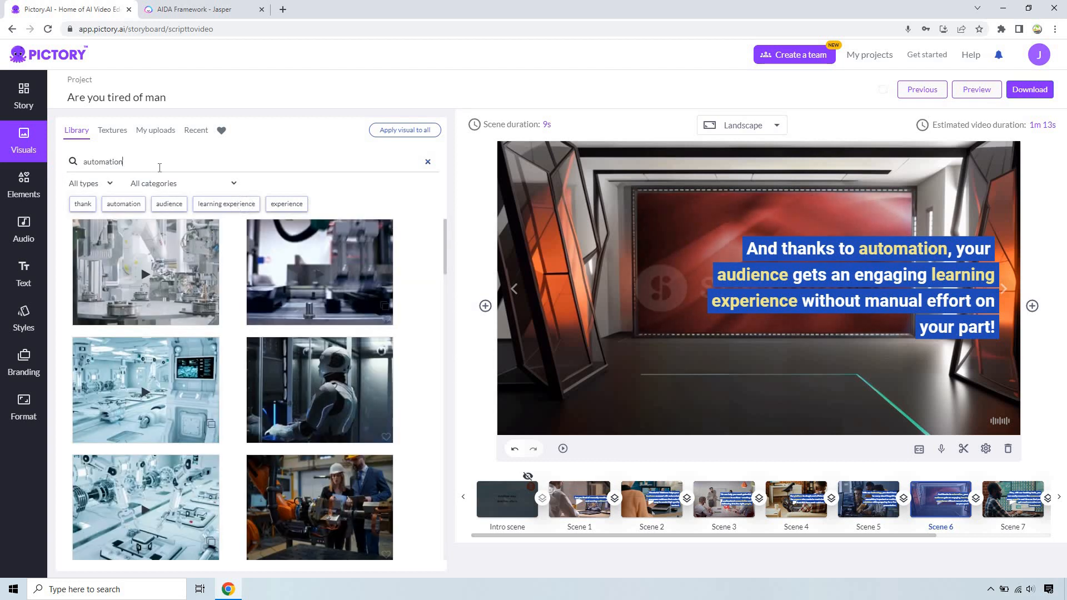
{"action": "mouse_move", "coordinate": [319, 389]}
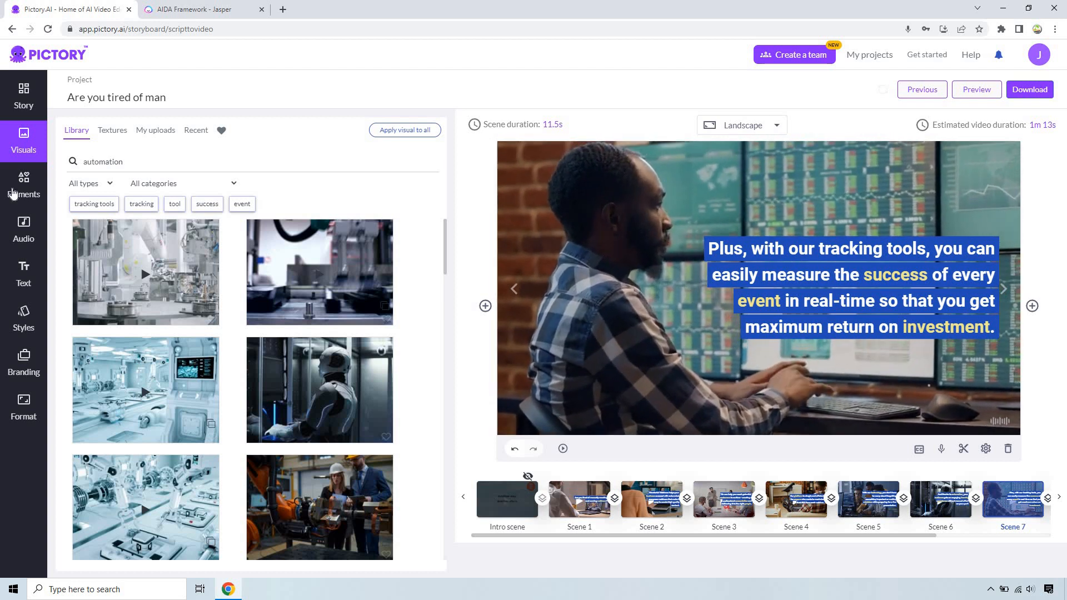
{"action": "left_click", "coordinate": [102, 162]}
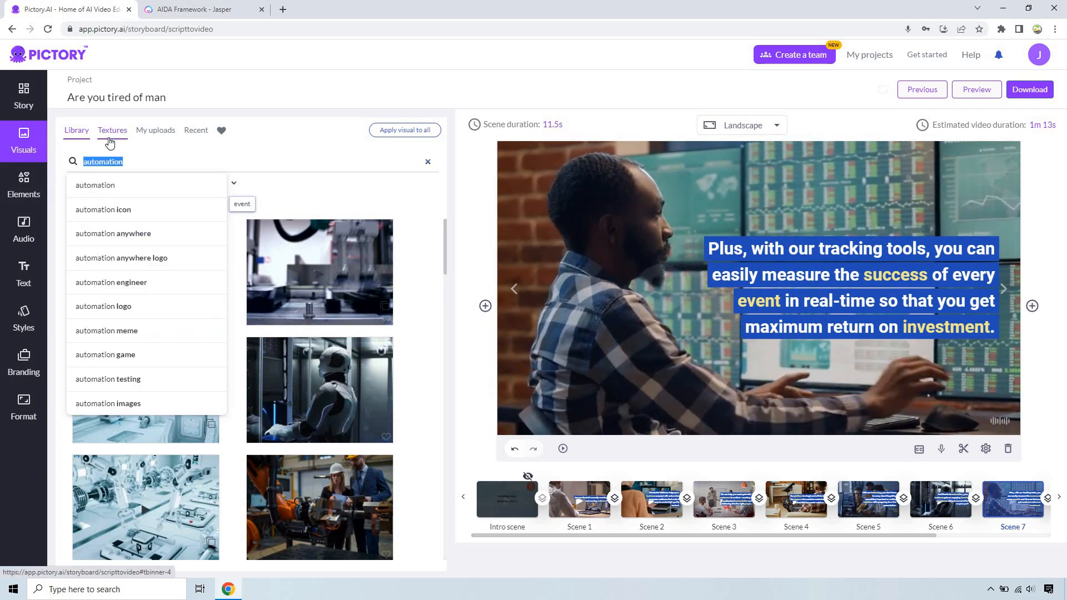
{"action": "type", "text": "roi"}
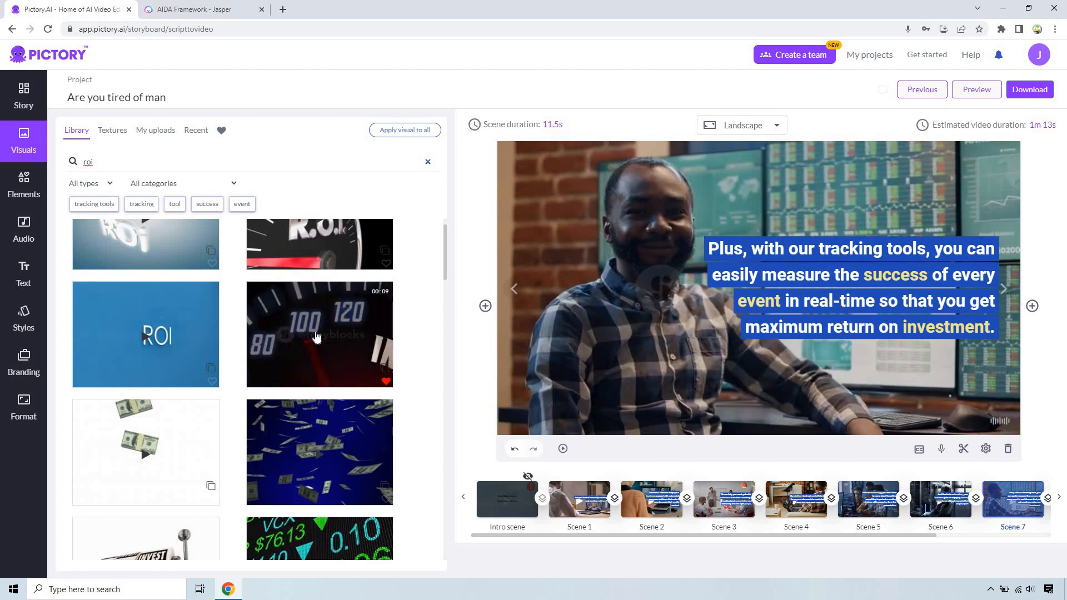
{"action": "scroll", "scroll_direction": "down", "scroll_amount": 3}
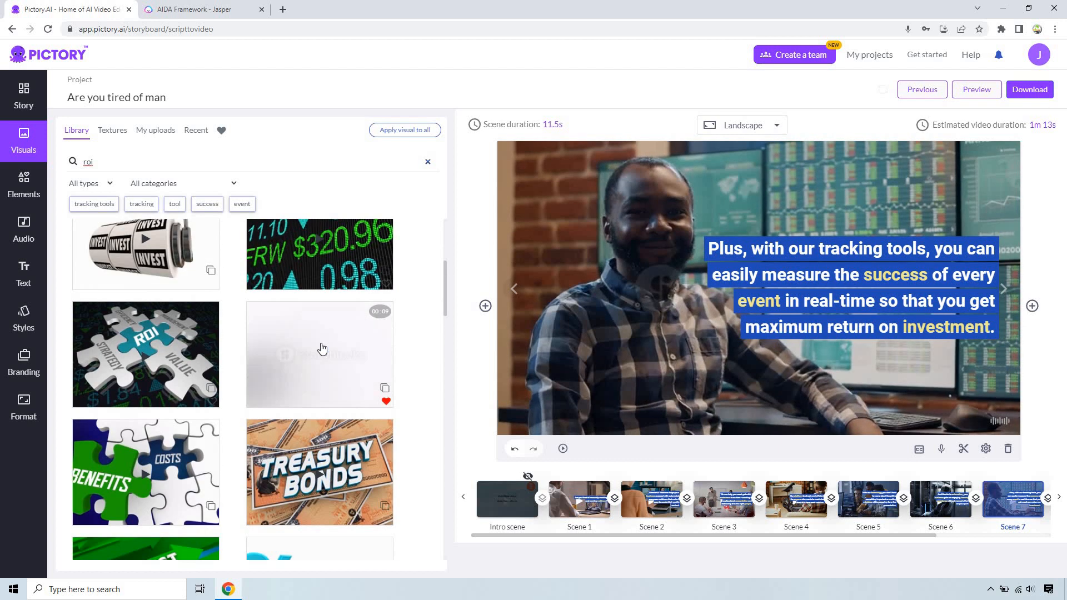
{"action": "scroll", "scroll_direction": "down", "scroll_amount": 3}
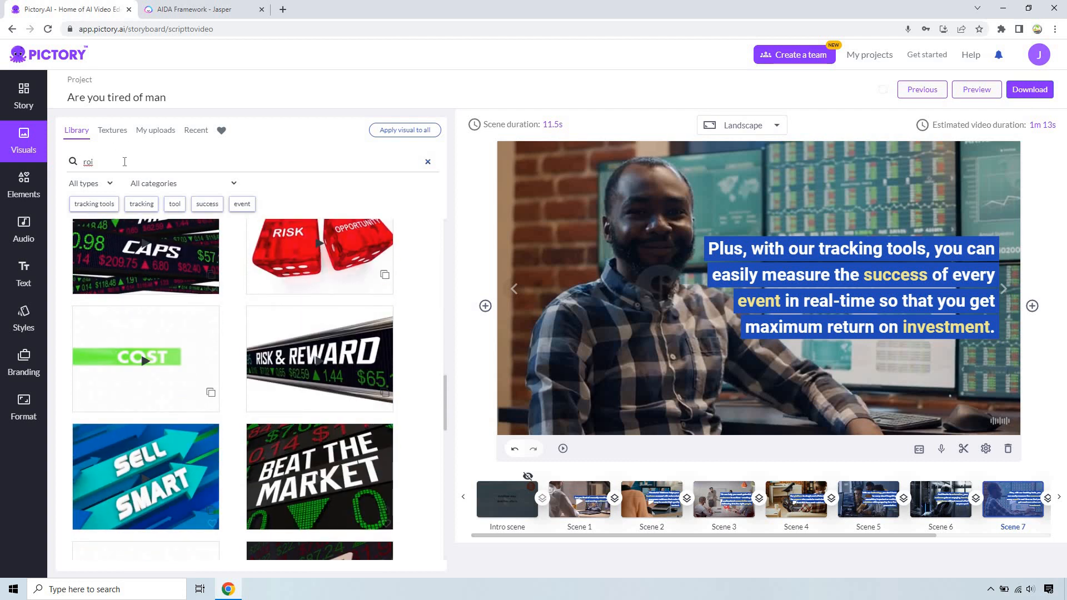
{"action": "type", "text": "tracking software"}
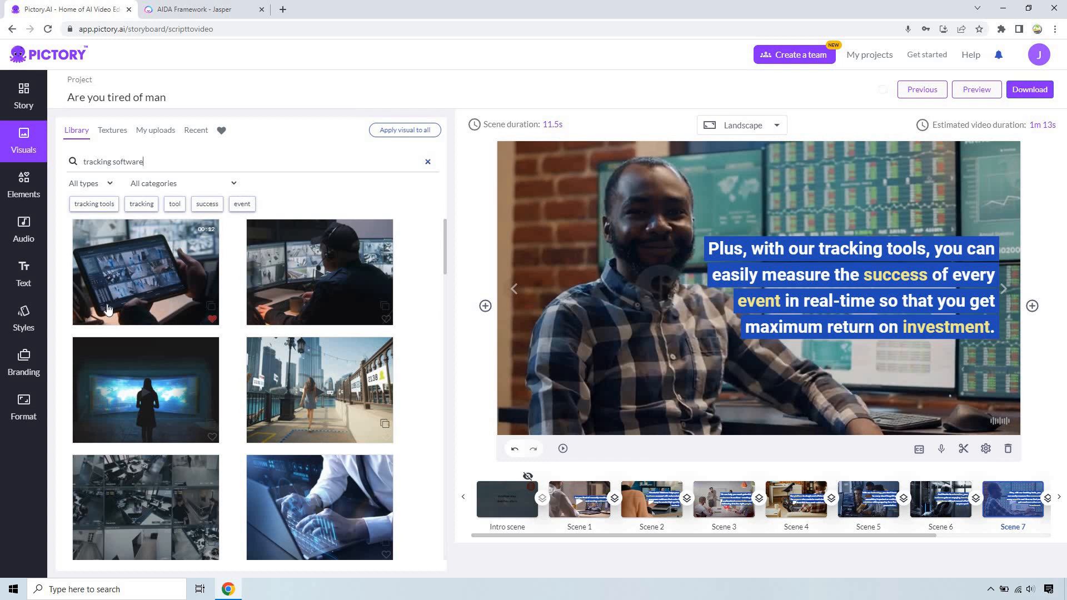
{"action": "scroll", "scroll_direction": "down", "scroll_amount": 3}
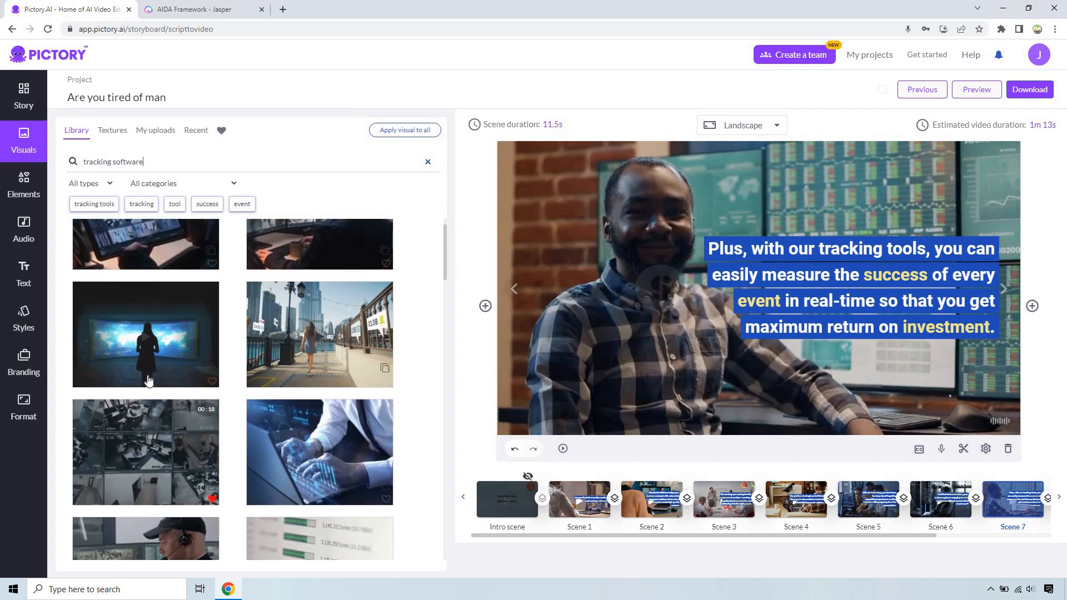
{"action": "scroll", "scroll_direction": "down", "scroll_amount": 3}
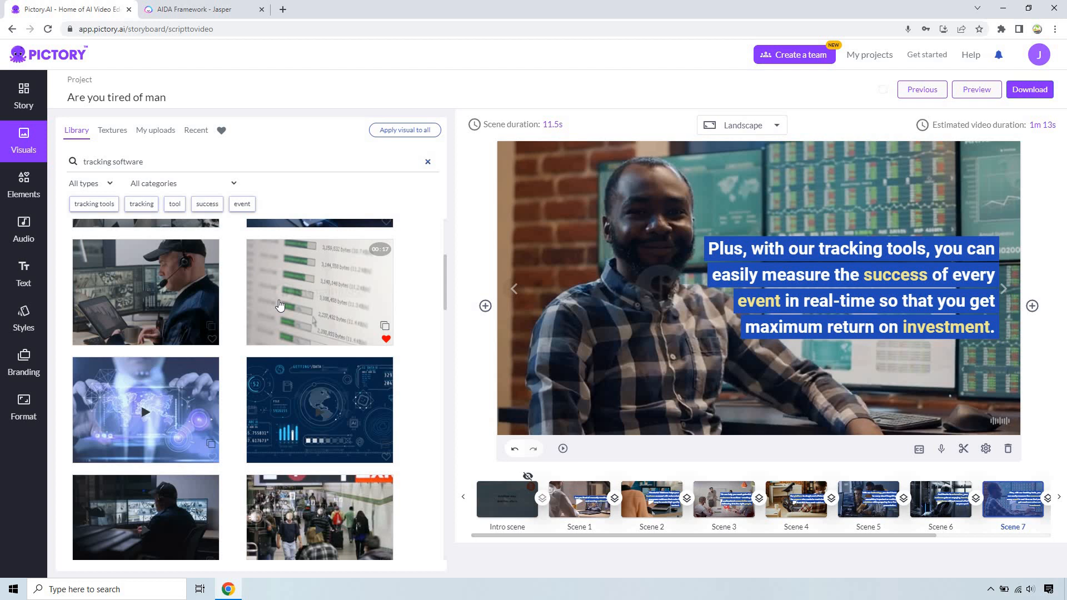
{"action": "scroll", "scroll_direction": "down", "scroll_amount": 3}
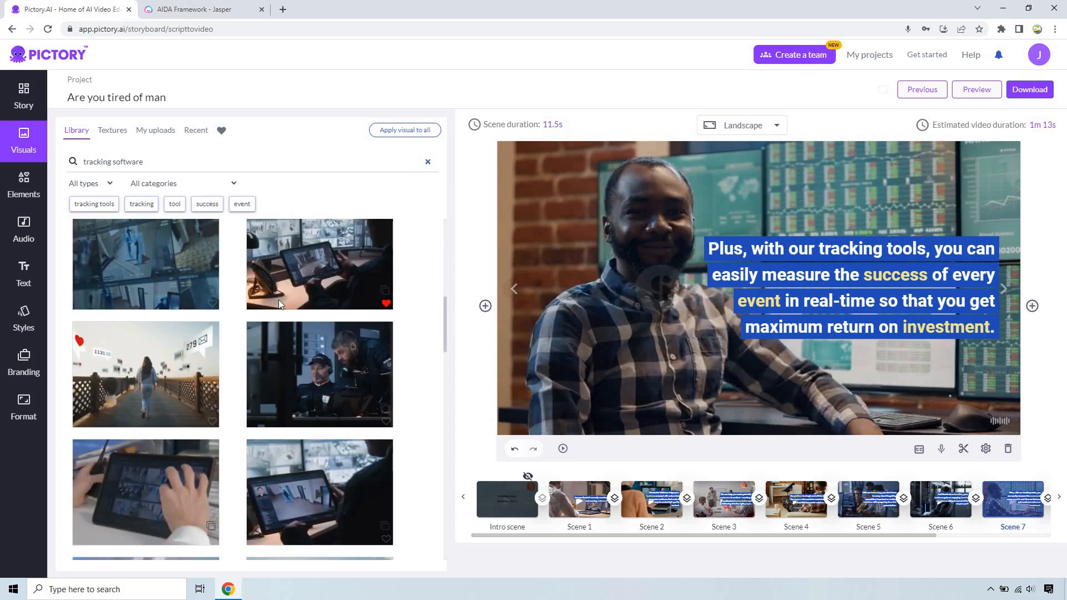
{"action": "scroll", "scroll_direction": "down", "scroll_amount": 3}
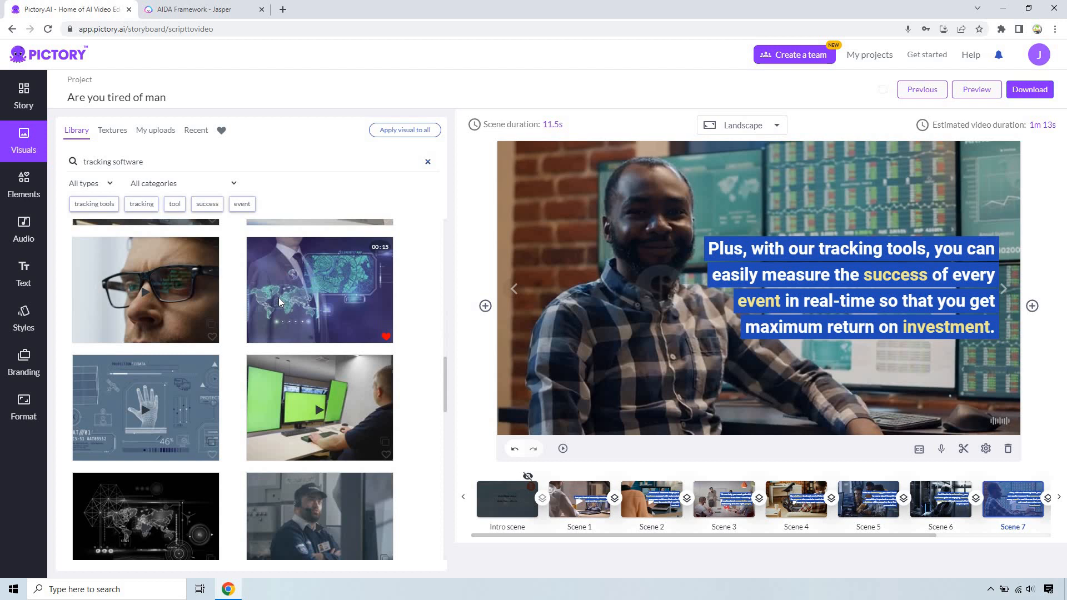
{"action": "scroll", "scroll_direction": "down", "scroll_amount": 3}
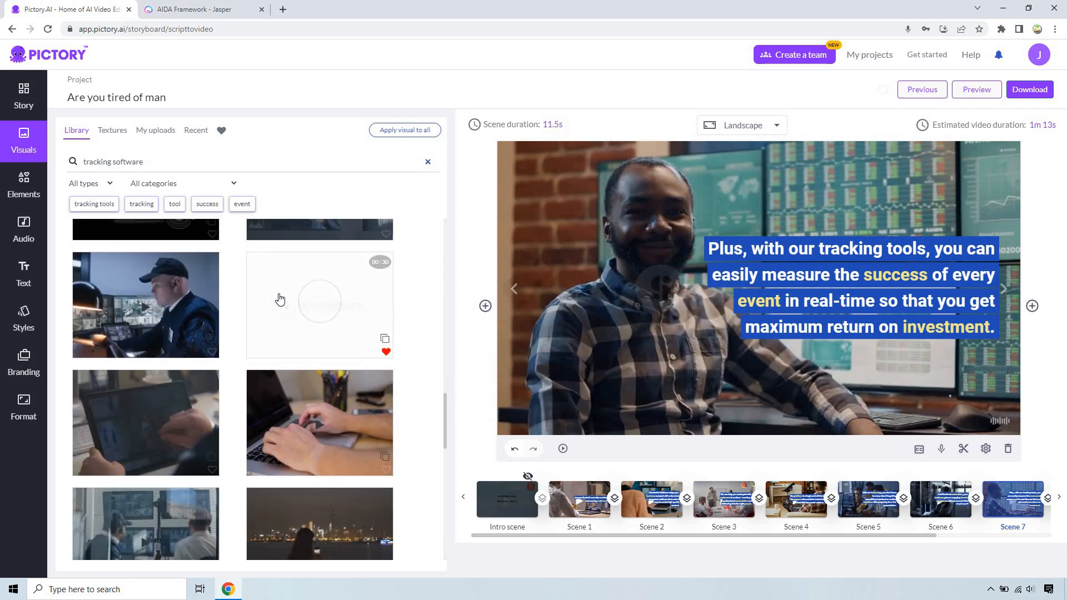
{"action": "scroll", "scroll_direction": "down", "scroll_amount": 3}
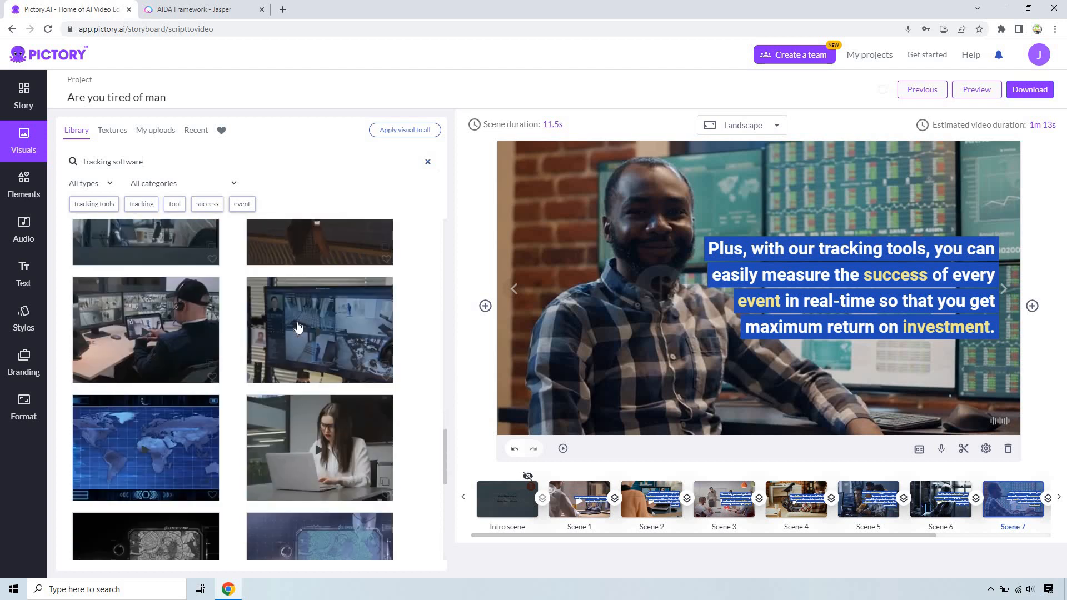
{"action": "scroll", "scroll_direction": "down", "scroll_amount": 3}
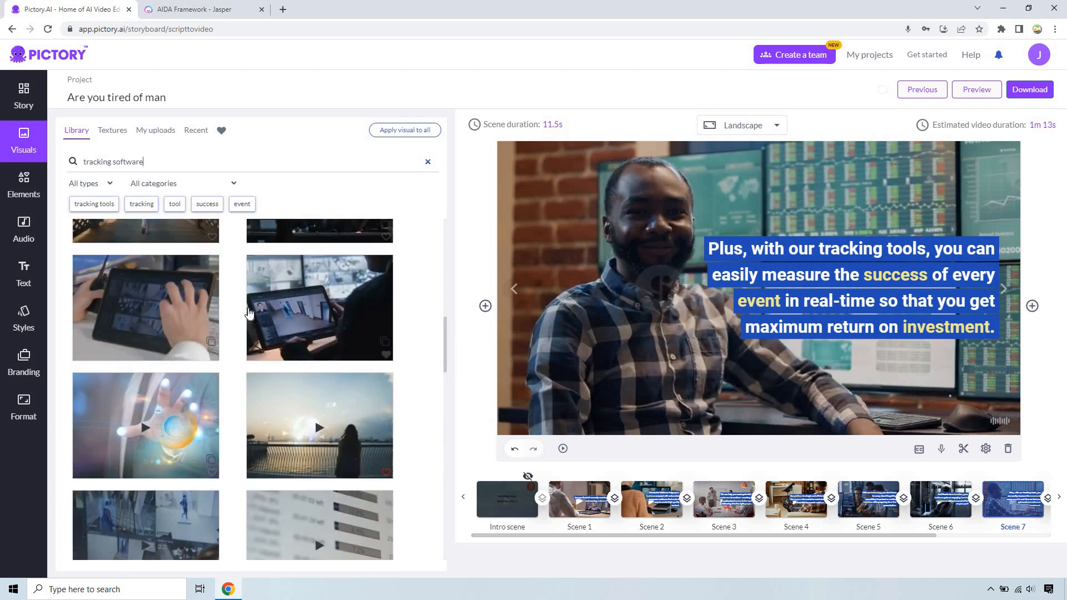
Step: Search 'live event' then 'success' and apply the clip of a smiling man on the floor to Scene 7
{"action": "left_click", "coordinate": [114, 161]}
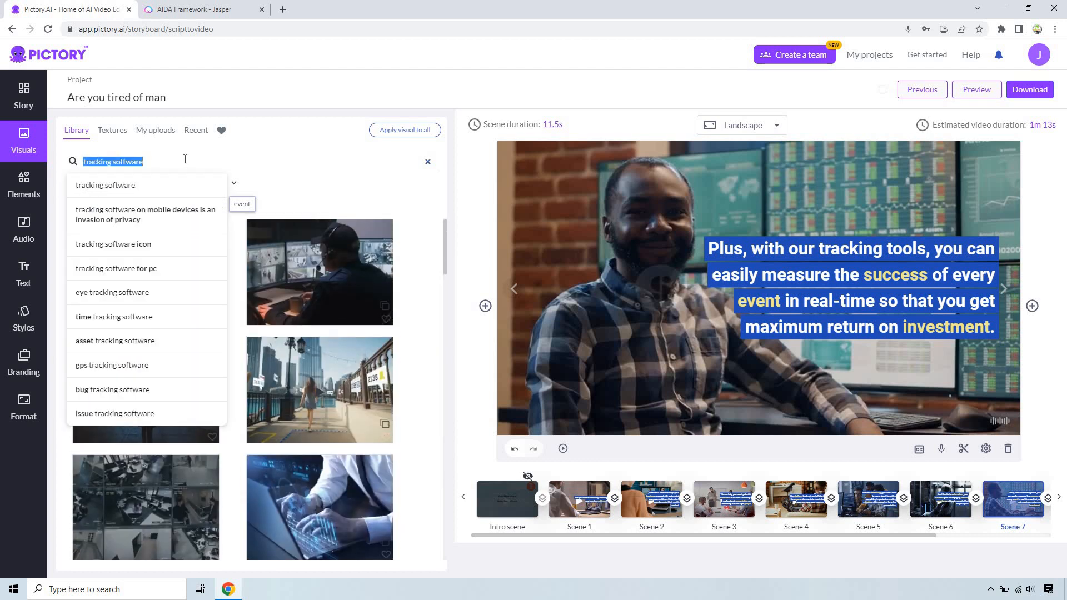
{"action": "type", "text": "live event"}
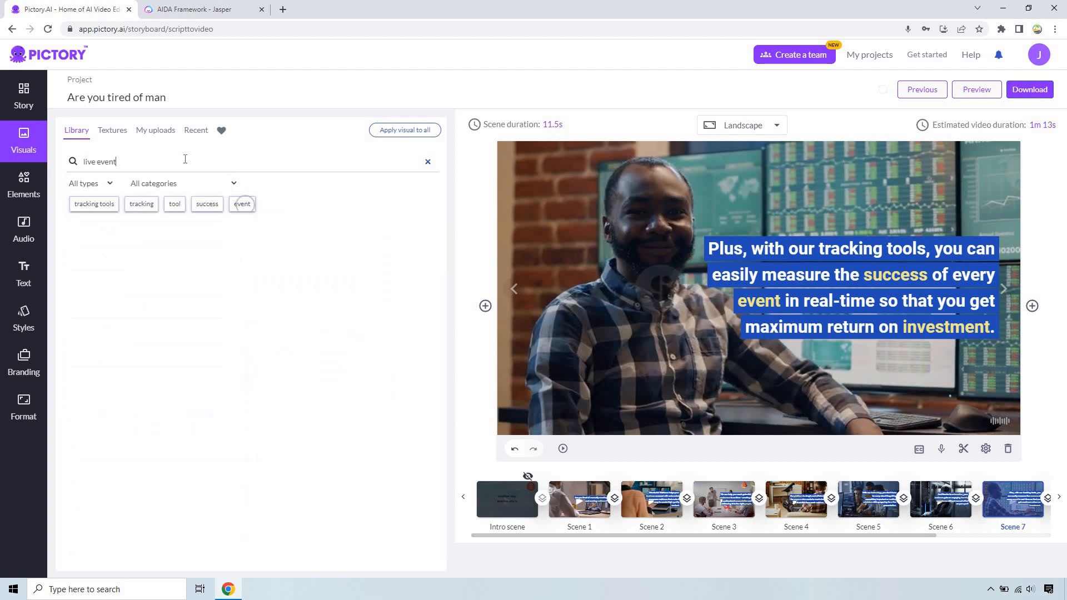
{"action": "left_click", "coordinate": [99, 161]}
{"action": "type", "text": "success"}
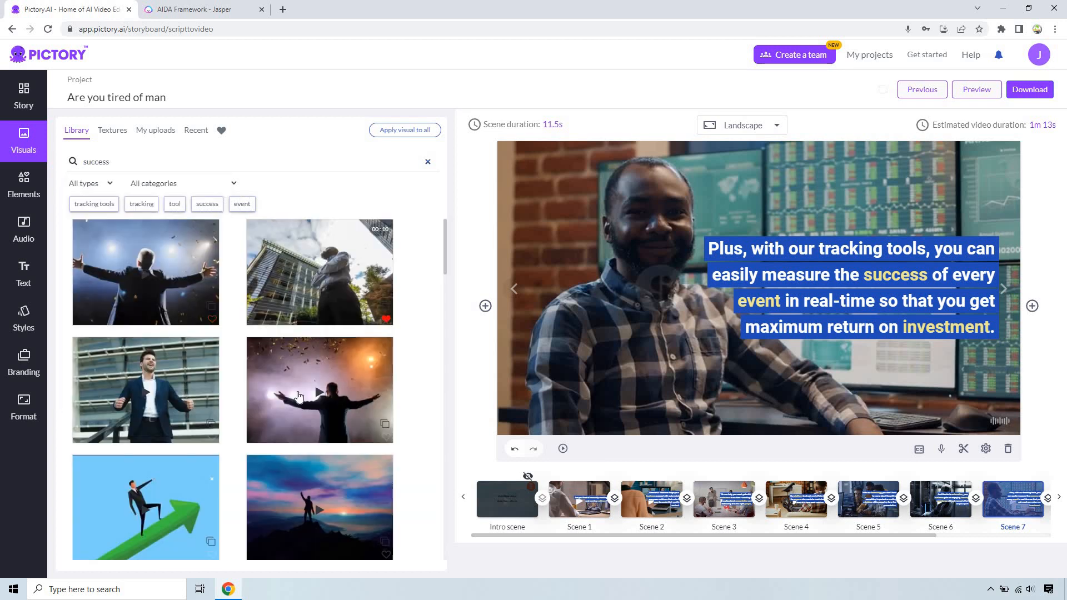
{"action": "scroll", "scroll_direction": "down", "scroll_amount": 3}
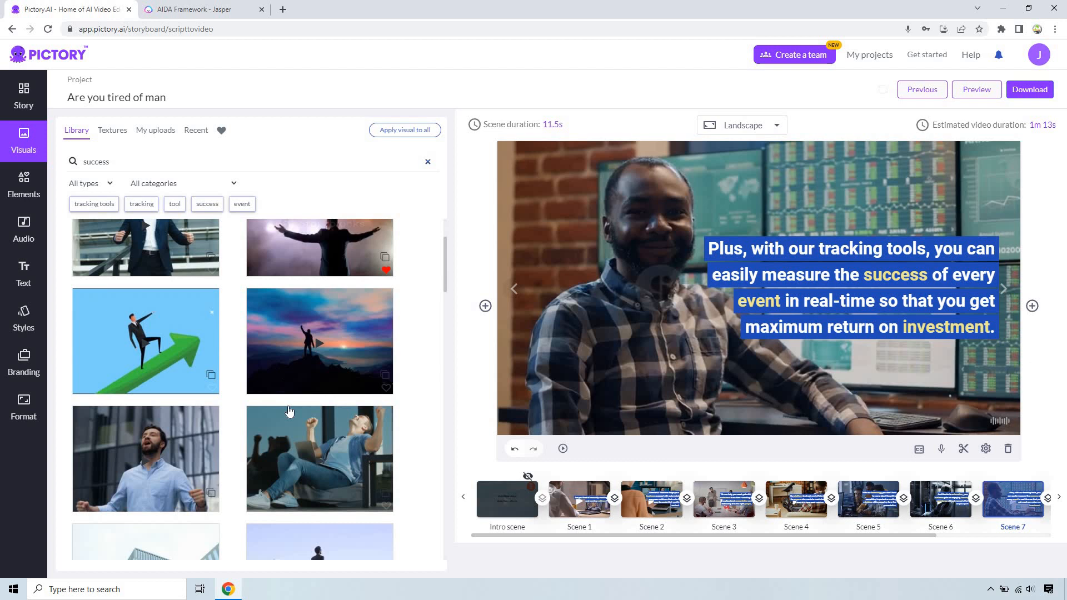
{"action": "scroll", "scroll_direction": "down", "scroll_amount": 3}
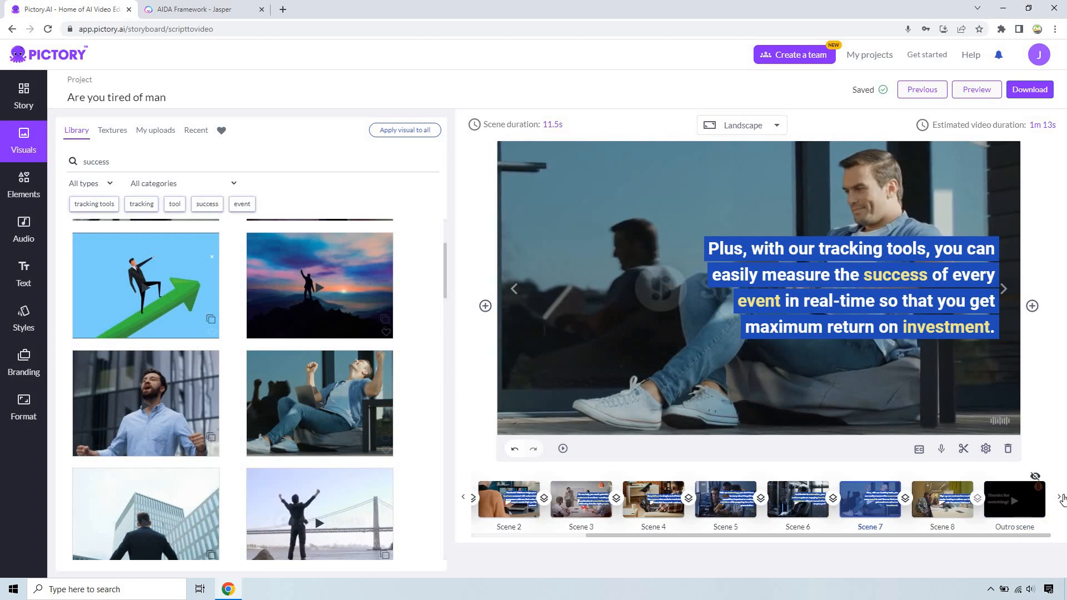
Step: Select Scene 8, the sign-up call to action over a team meeting clip
{"action": "left_click", "coordinate": [941, 499]}
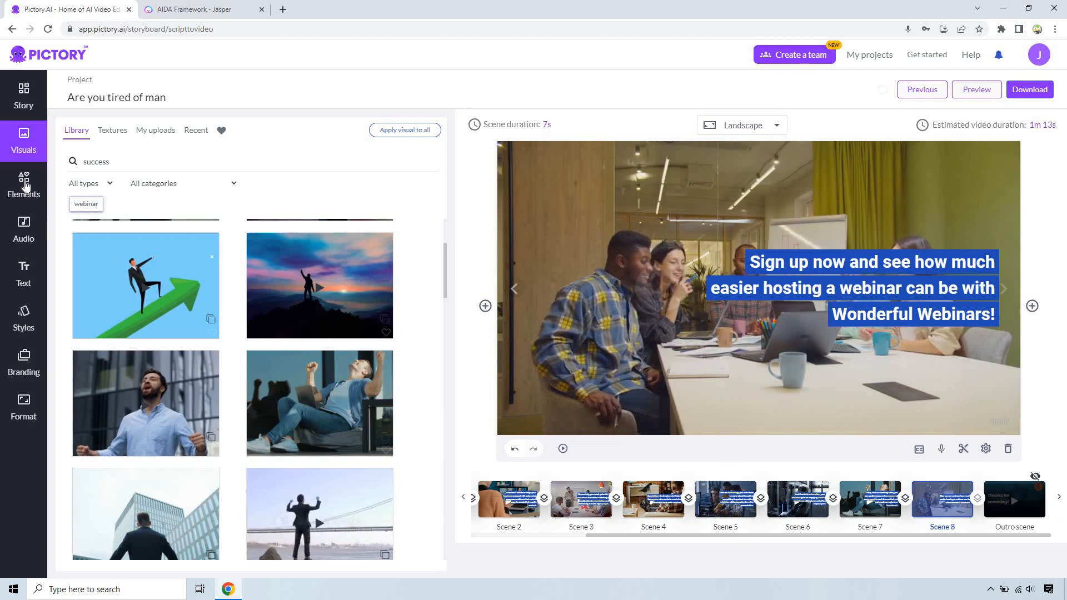
Step: Browse the emoji and sticker elements, then show the background music library with Dockside Stroll applied
{"action": "left_click", "coordinate": [23, 183]}
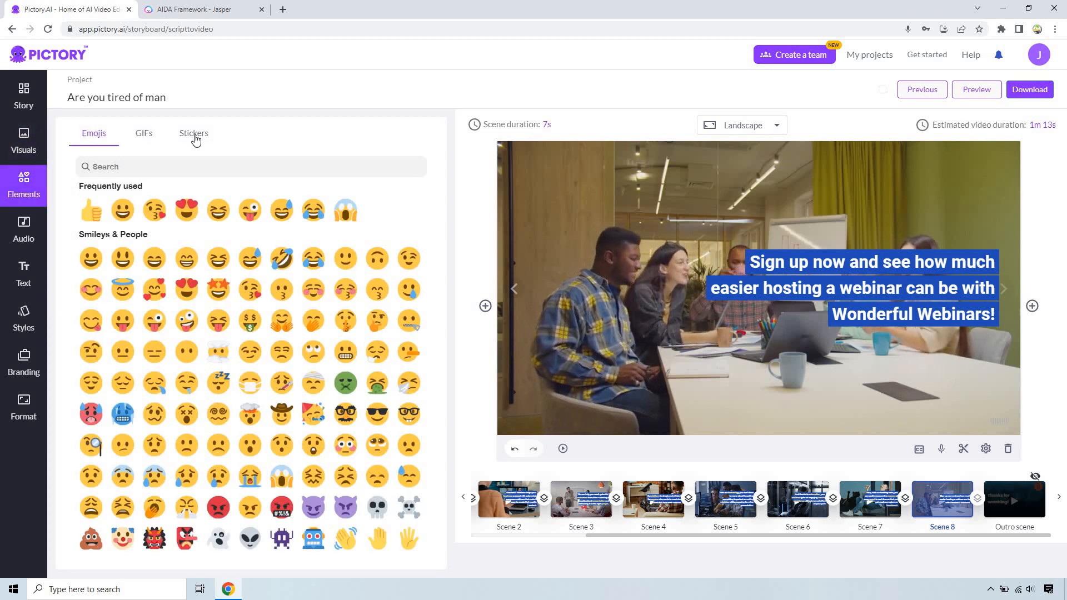
{"action": "left_click", "coordinate": [193, 134]}
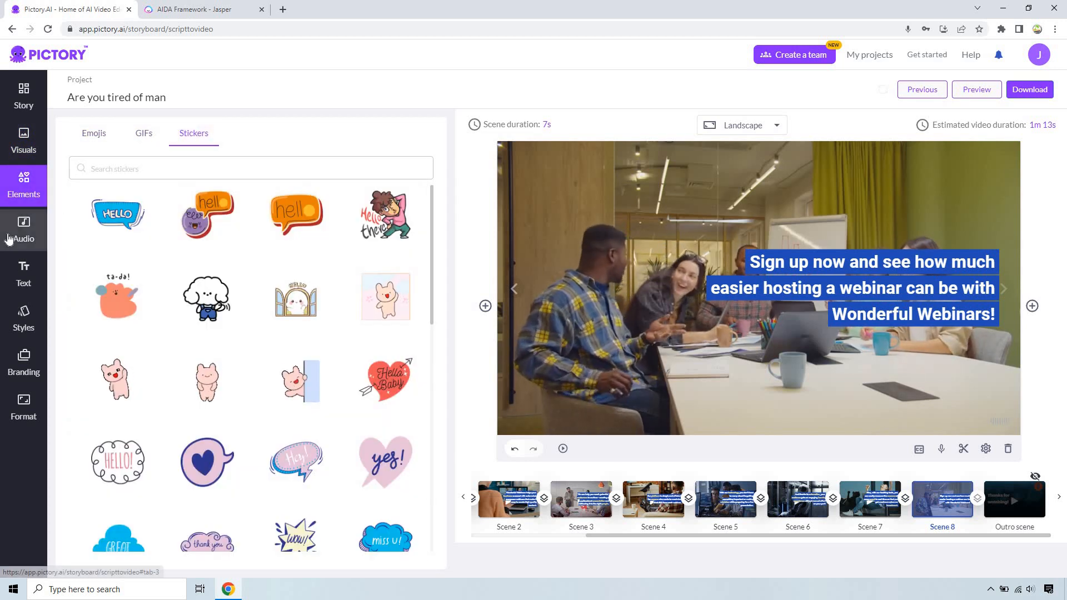
{"action": "left_click", "coordinate": [23, 228]}
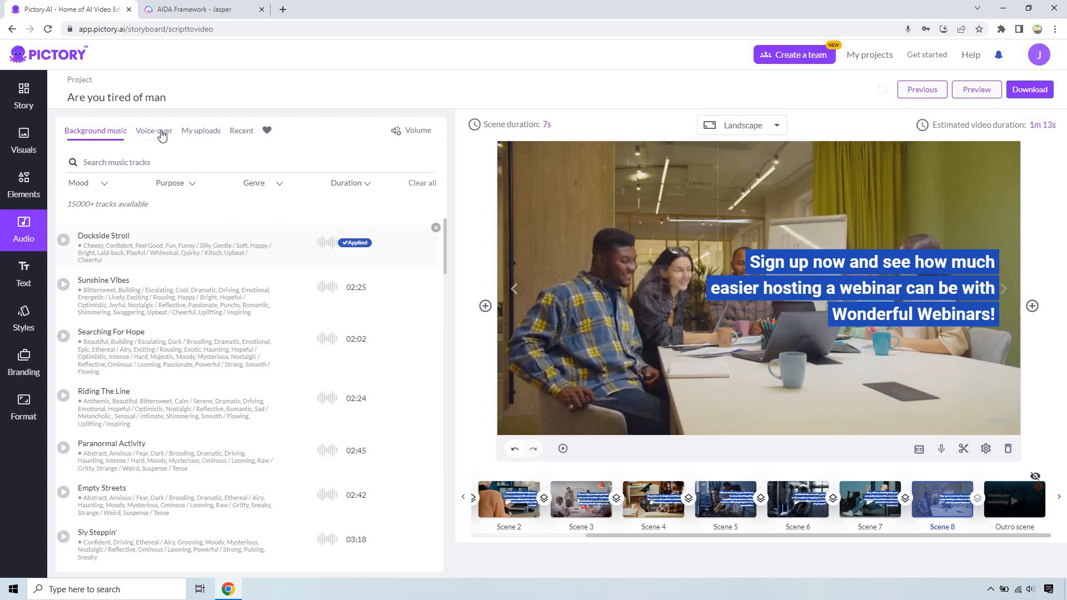
Step: Show the English voice-over list and select Scene 1, the manual-webinars question
{"action": "left_click", "coordinate": [154, 131]}
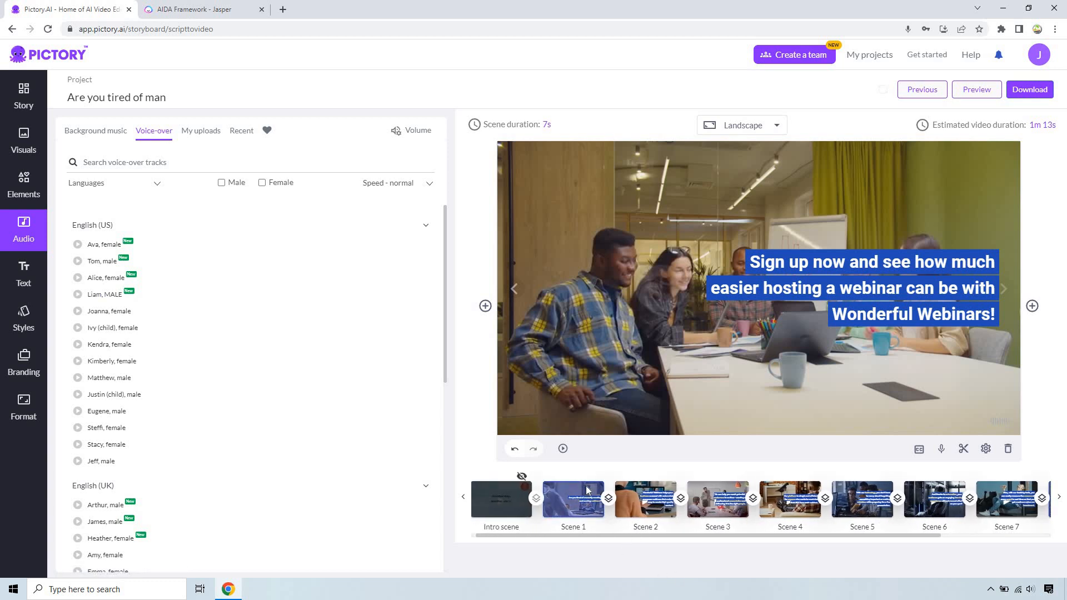
{"action": "left_click", "coordinate": [577, 501]}
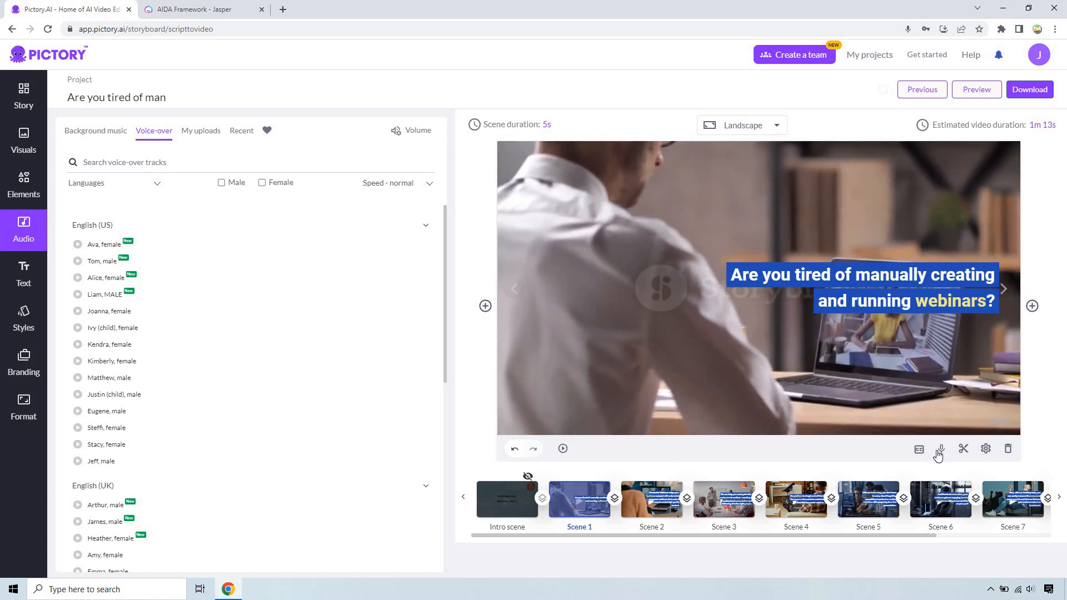
Step: Record a 2-second voice-over, apply it to Scene 1 only, and move to Scene 2
{"action": "left_click", "coordinate": [940, 448]}
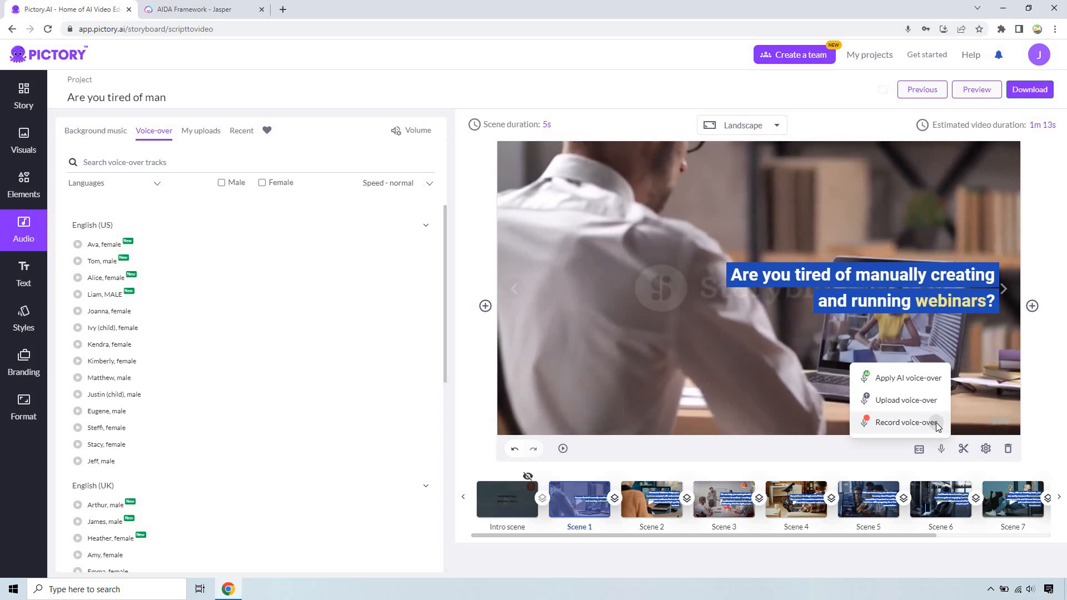
{"action": "left_click", "coordinate": [904, 422]}
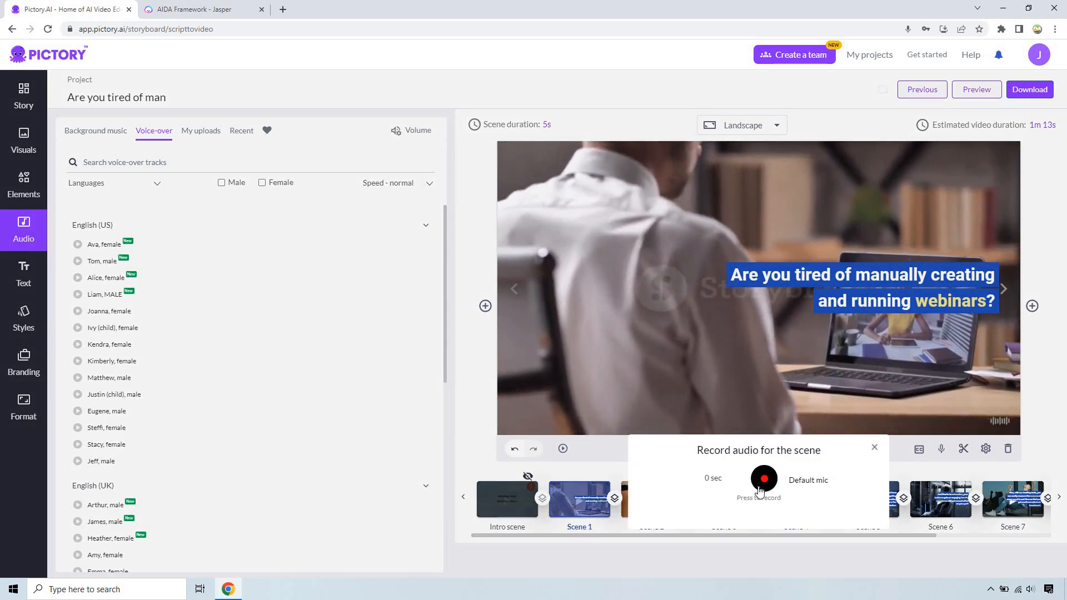
{"action": "left_click", "coordinate": [762, 479]}
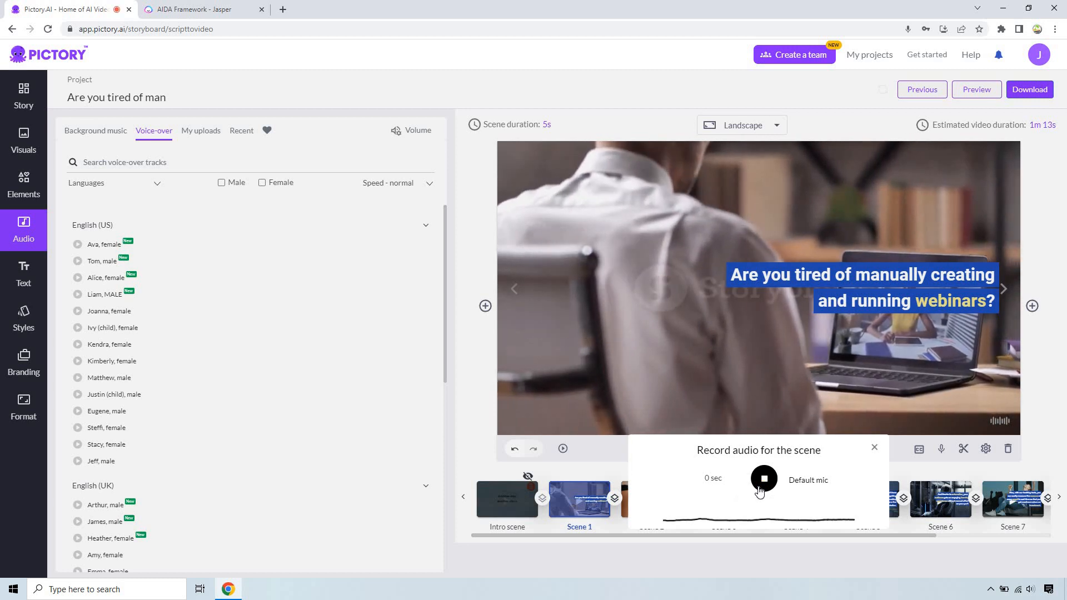
{"action": "left_click", "coordinate": [762, 480]}
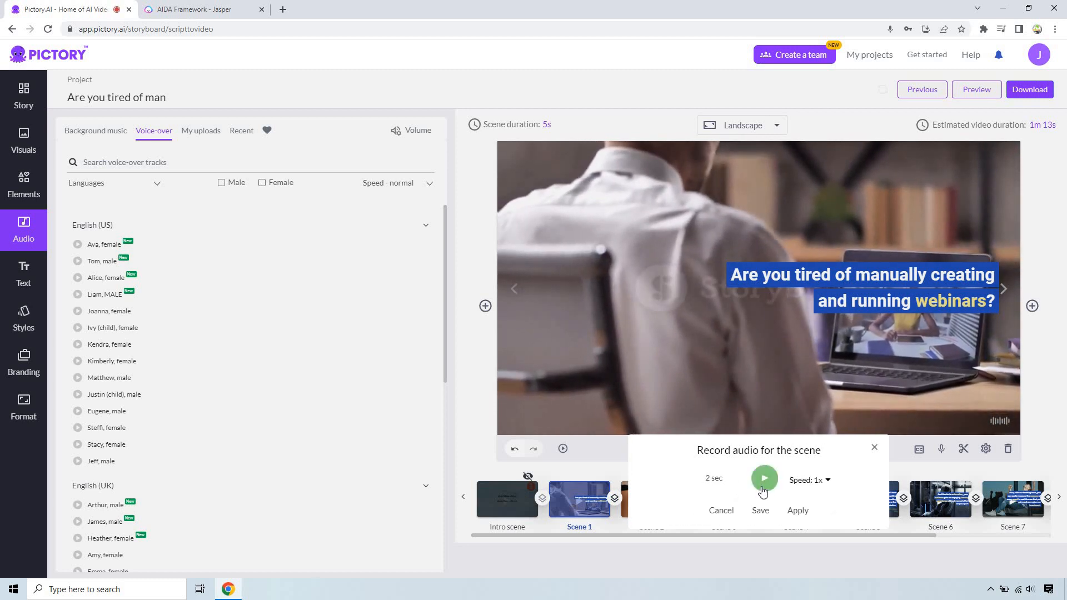
{"action": "left_click", "coordinate": [200, 130]}
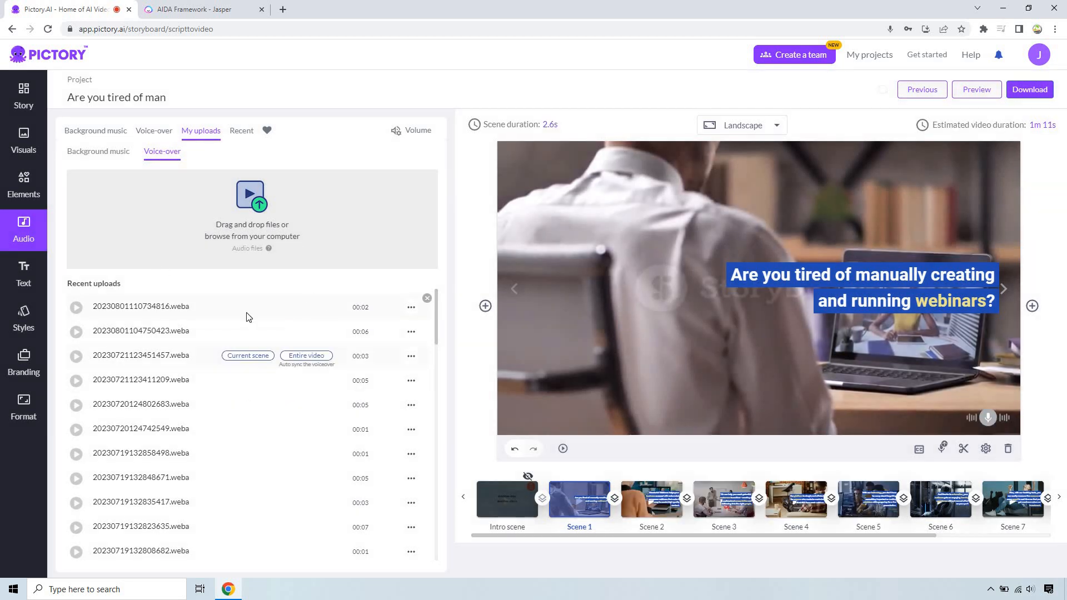
{"action": "left_click", "coordinate": [248, 355]}
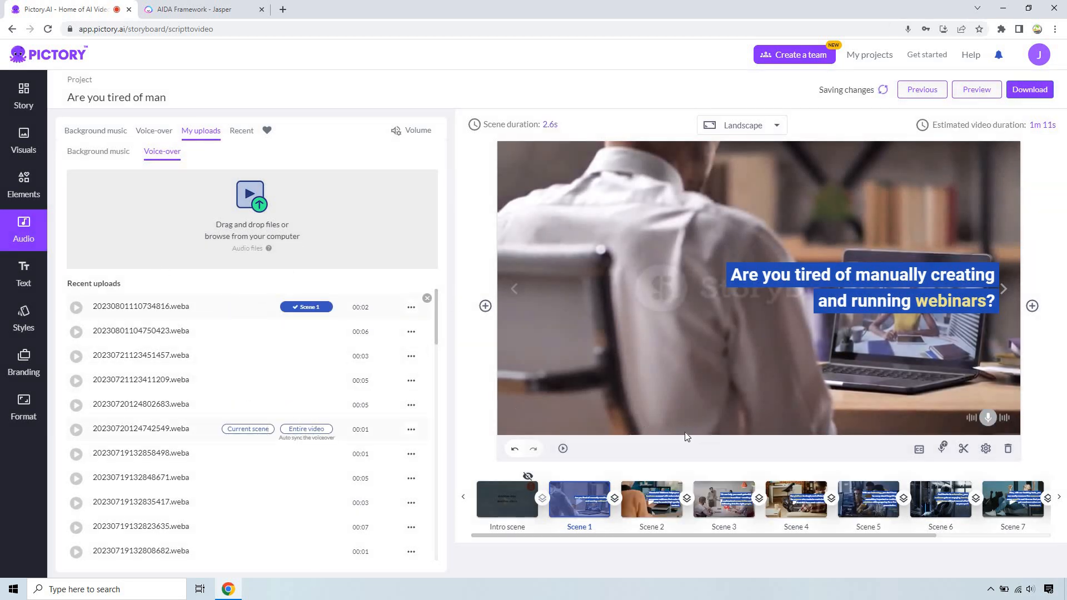
{"action": "left_click", "coordinate": [650, 500]}
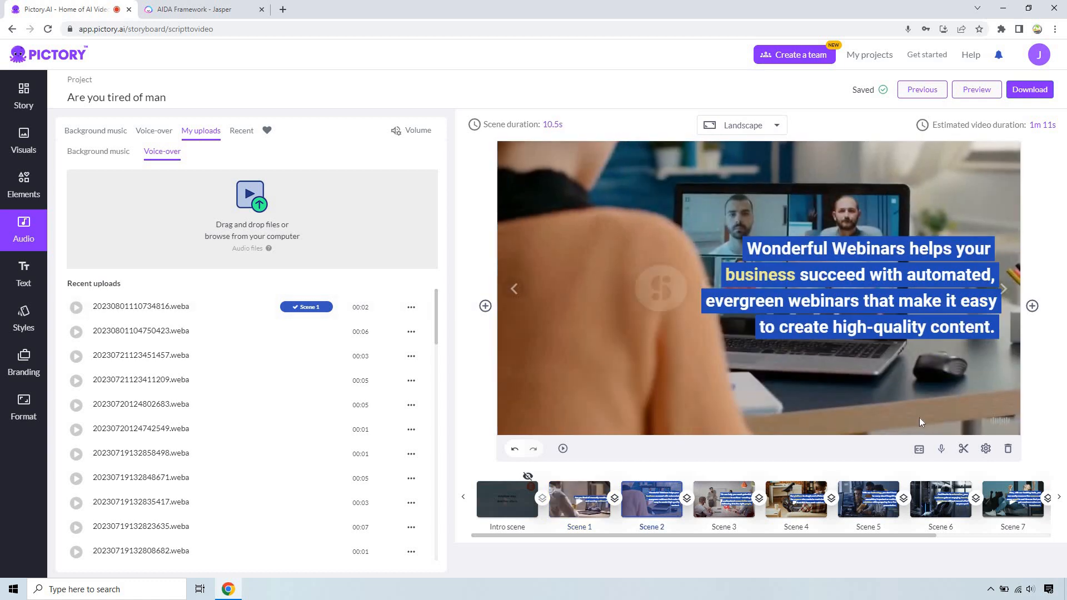
Step: Record a 6-second voice-over for Scene 2, shortening it to 6.4 seconds
{"action": "left_click", "coordinate": [941, 447]}
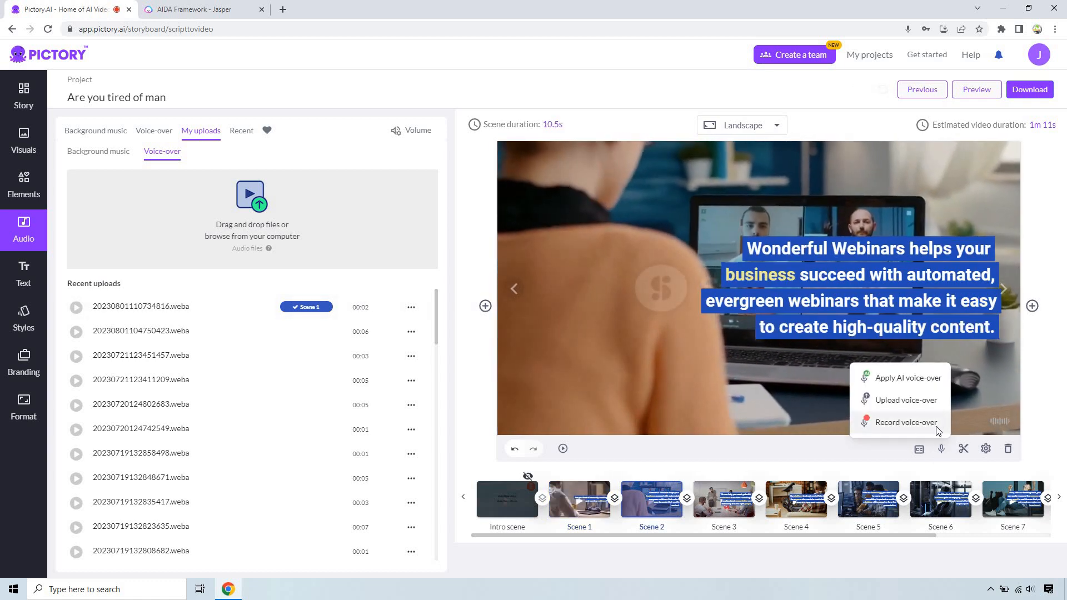
{"action": "left_click", "coordinate": [906, 422]}
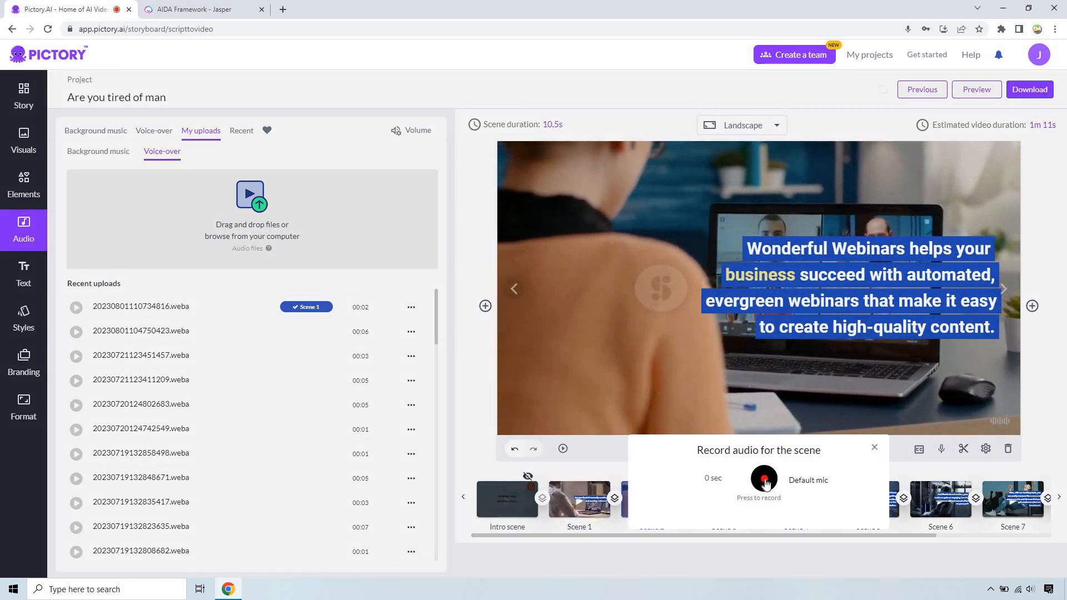
{"action": "left_click", "coordinate": [763, 480]}
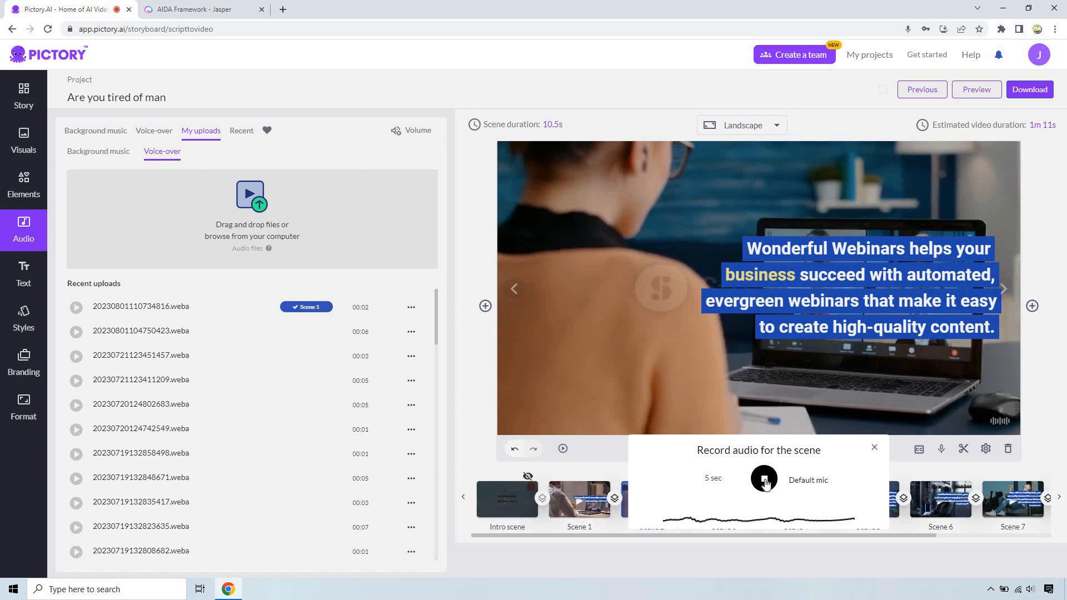
{"action": "left_click", "coordinate": [763, 480]}
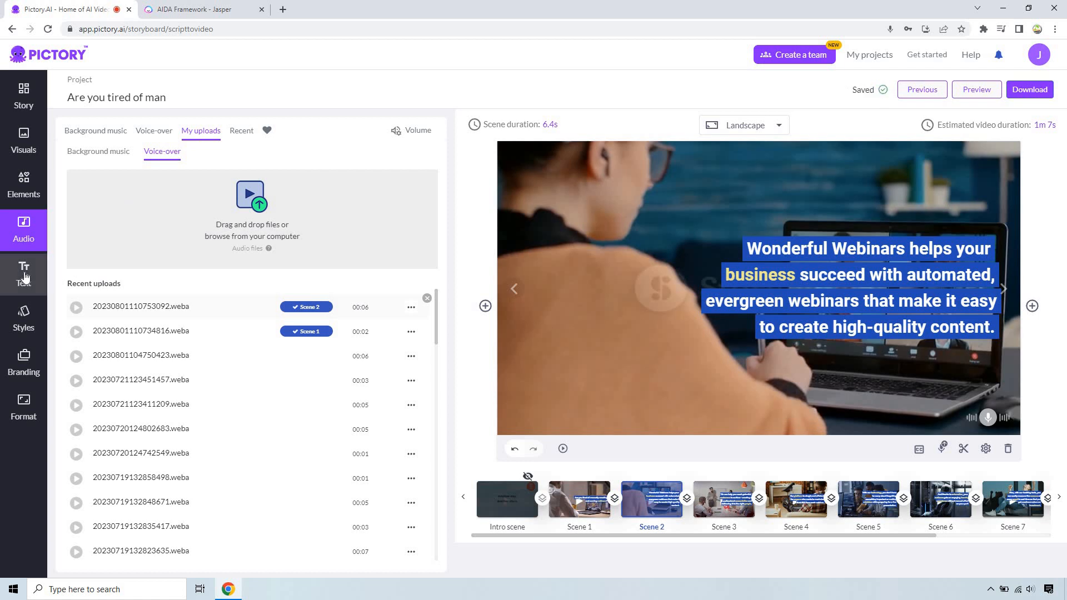
Step: Review the text options and intro/scene/outro style templates, ending on the scene logo branding settings
{"action": "left_click", "coordinate": [23, 273]}
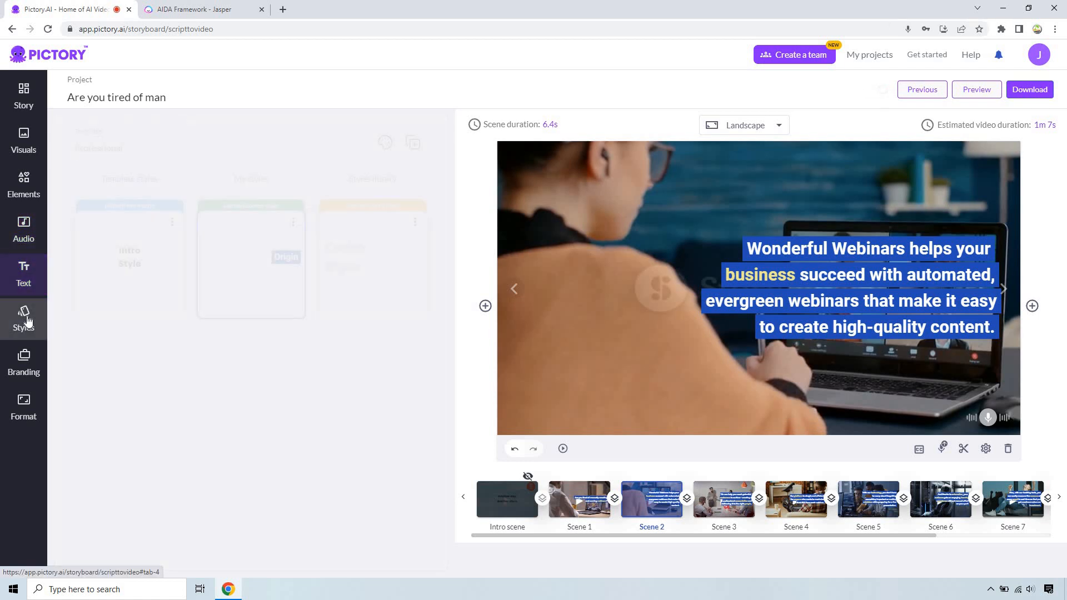
{"action": "left_click", "coordinate": [23, 320]}
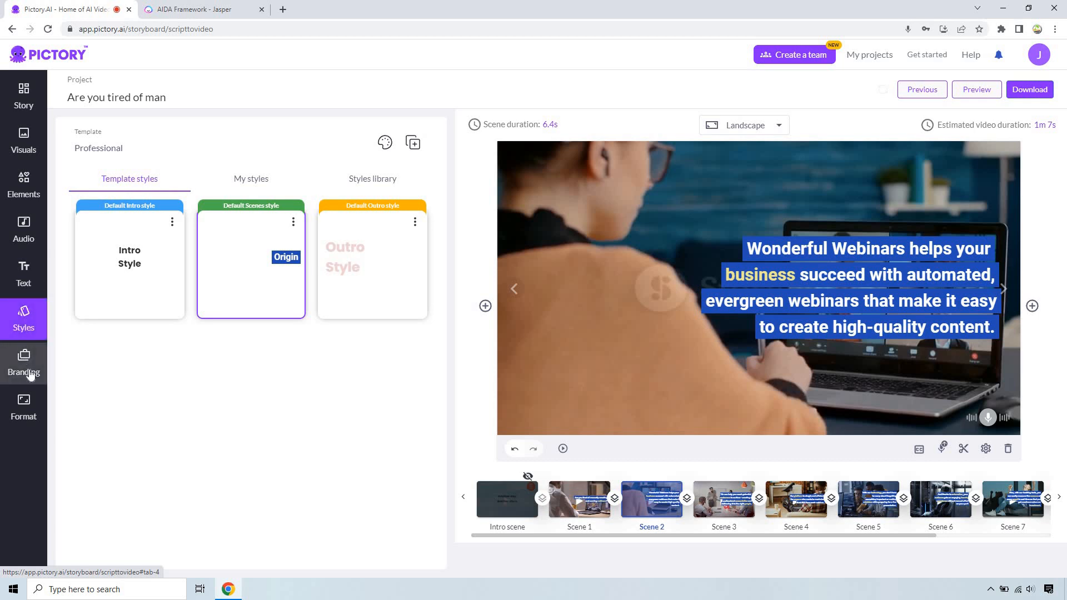
{"action": "left_click", "coordinate": [23, 363]}
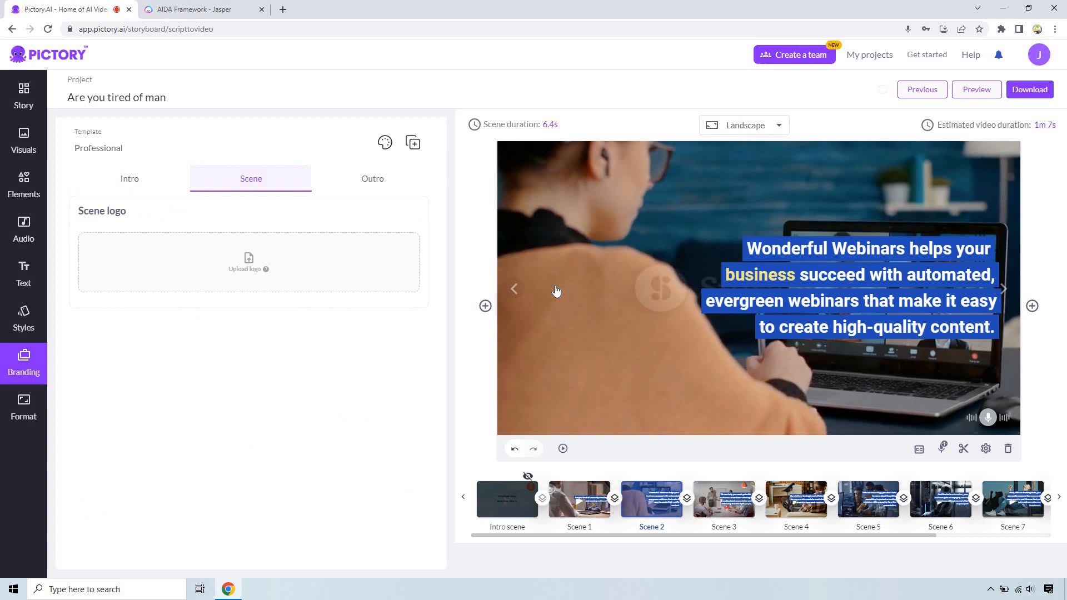
{"action": "mouse_move", "coordinate": [496, 278]}
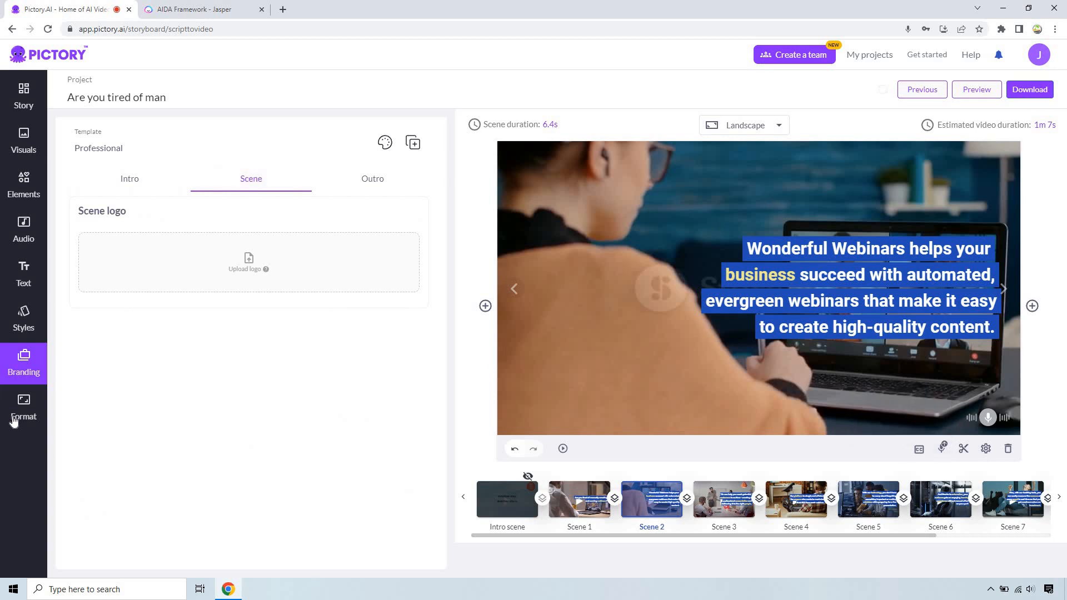
Step: Switch the output resolution from 720p to 1080p, keeping 16:9 landscape
{"action": "left_click", "coordinate": [23, 407]}
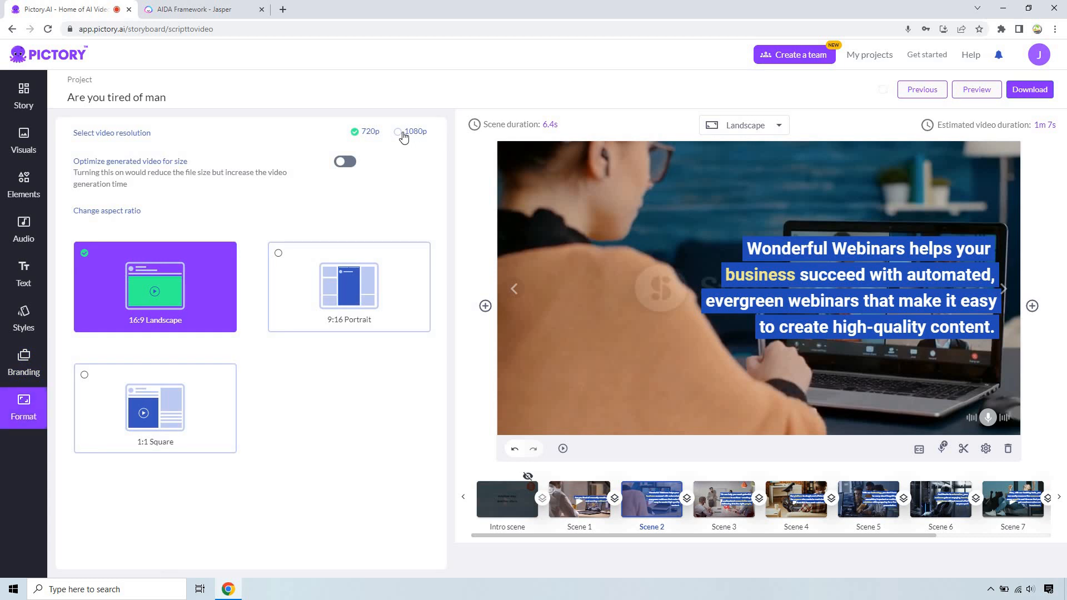
{"action": "left_click", "coordinate": [398, 131]}
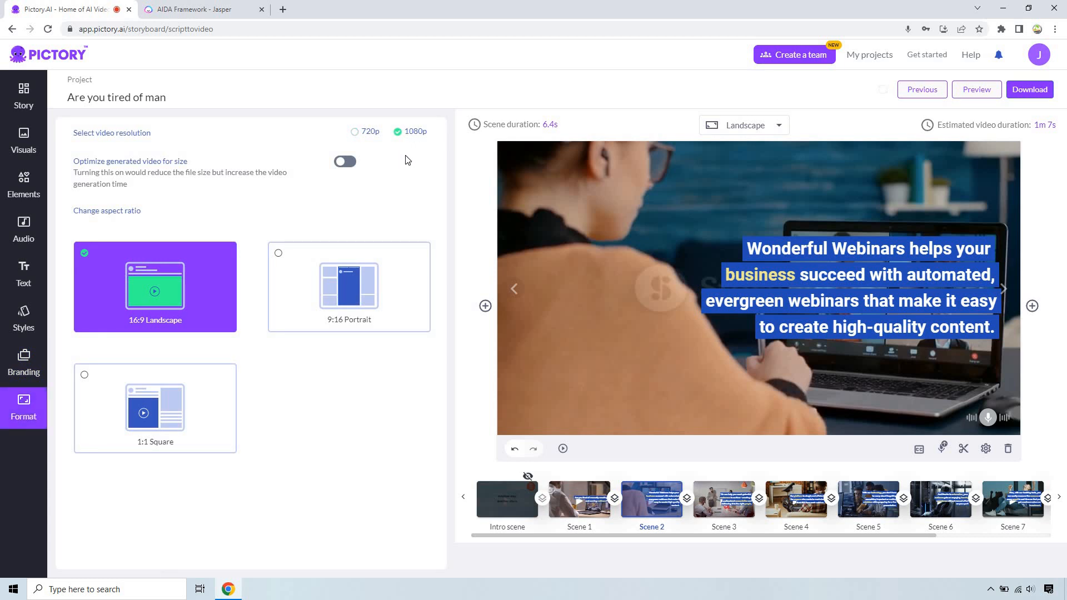